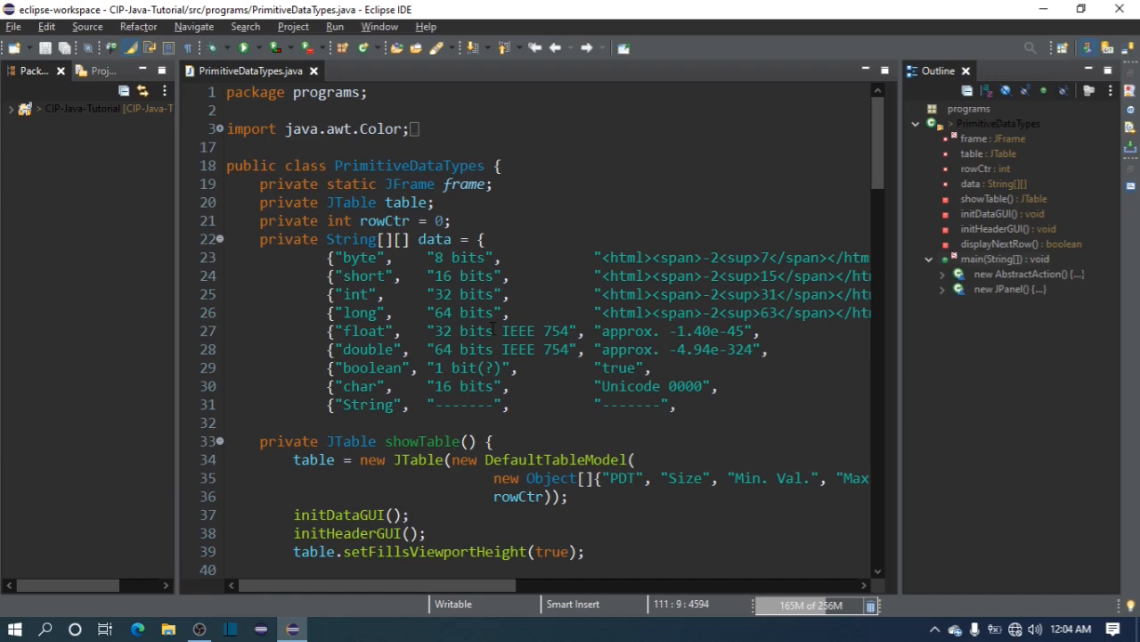
mouse_move(431, 171)
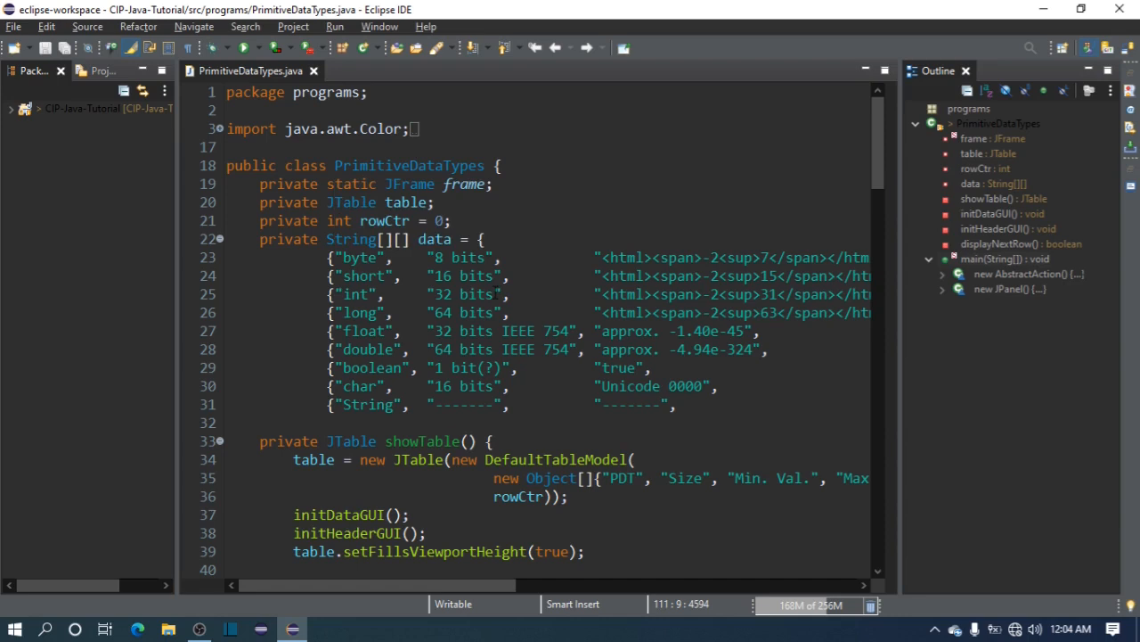
mouse_move(556, 317)
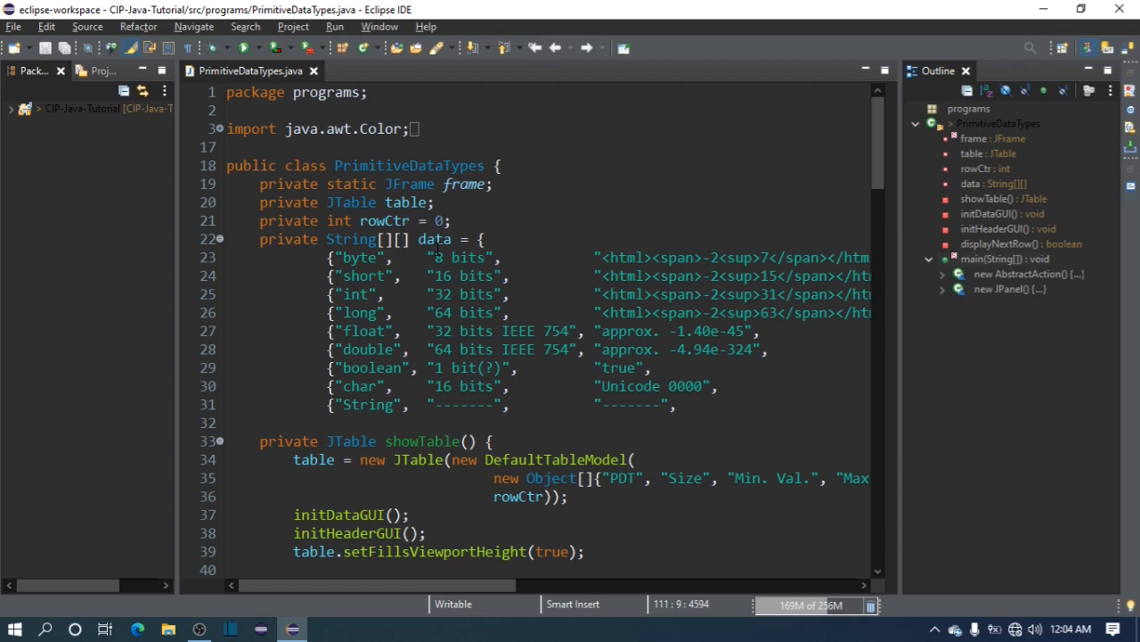
Scroll through PrimitiveDataTypes.java reviewing the data array and table setup before running.
scroll("down", 3)
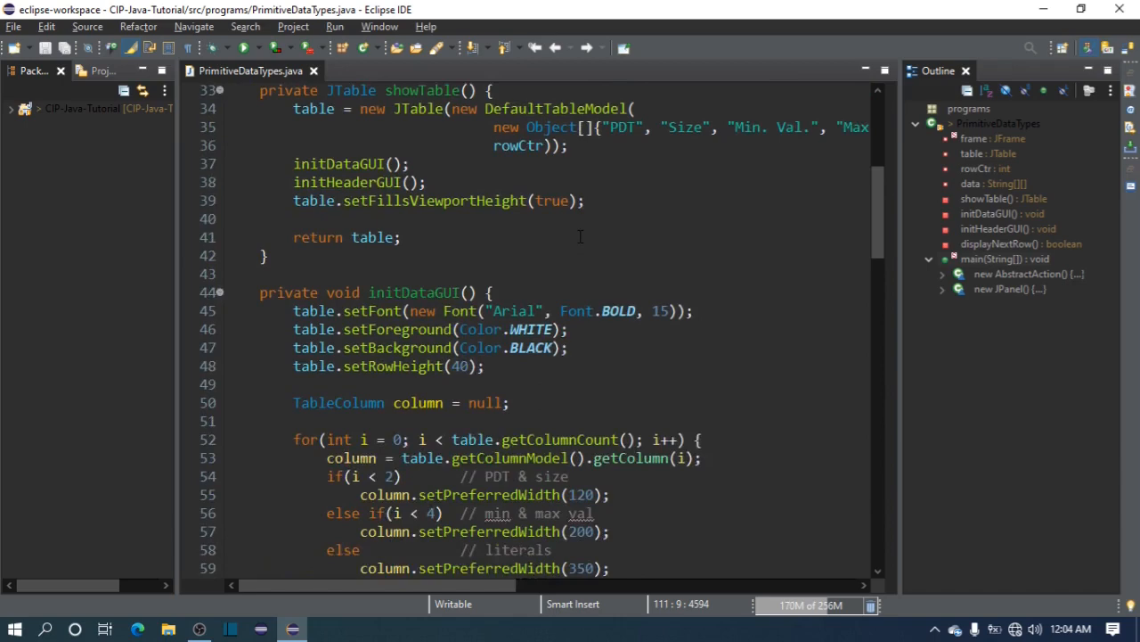
scroll("down", 3)
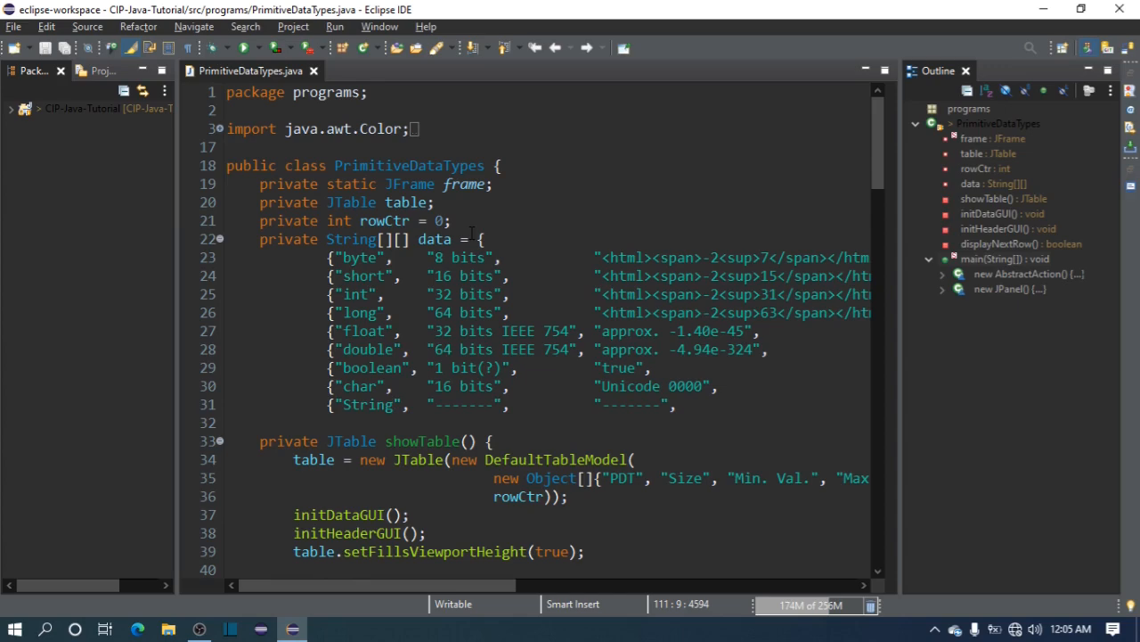
scroll("down", 3)
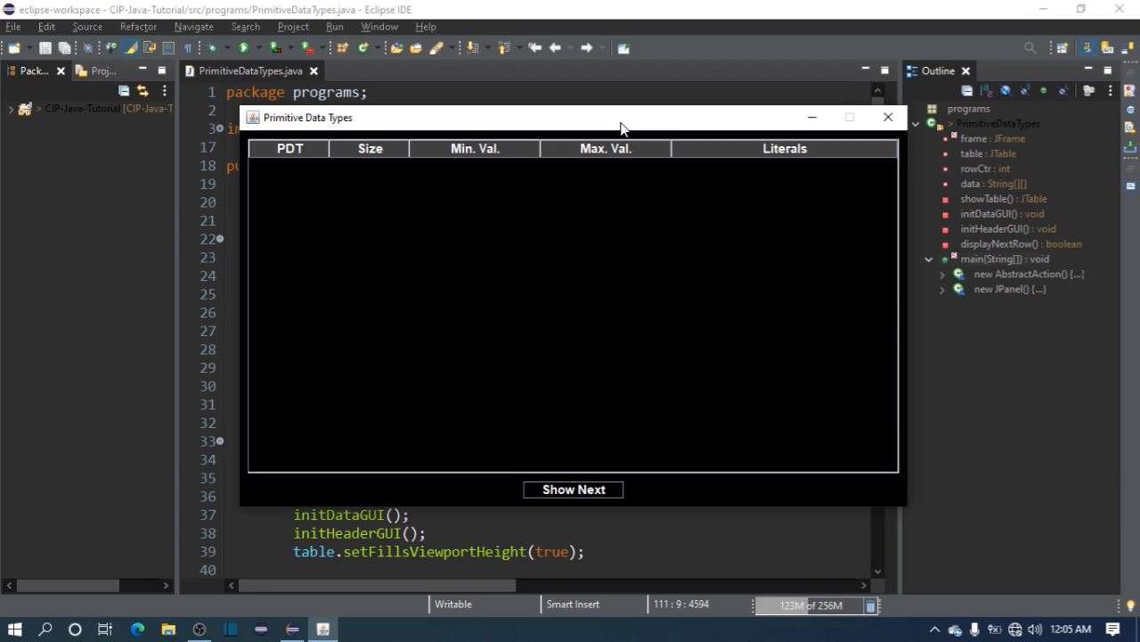
Reveal the byte row (8 bits, -2^7, 2^7 - 1) after acknowledging the Integral Values message.
left_click(574, 488)
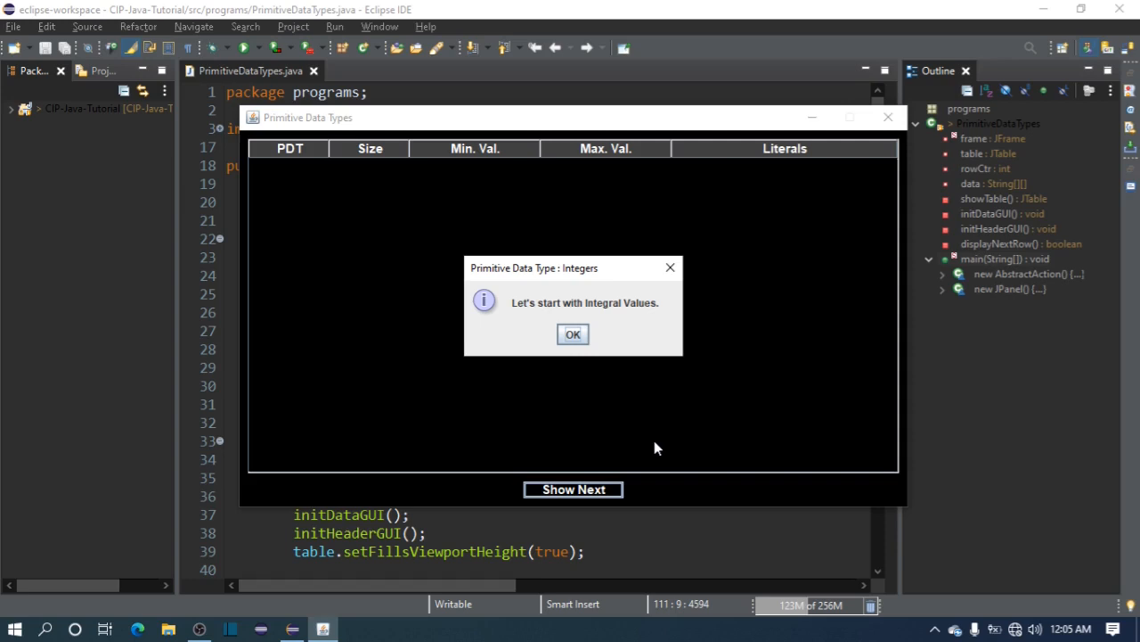
mouse_move(624, 325)
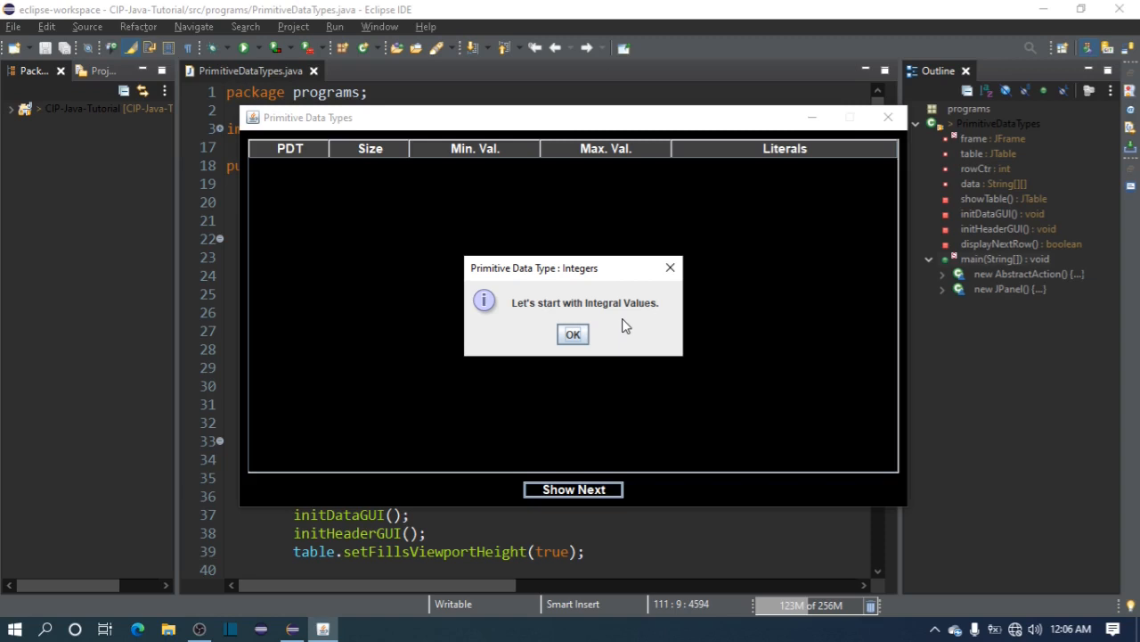
left_click(574, 333)
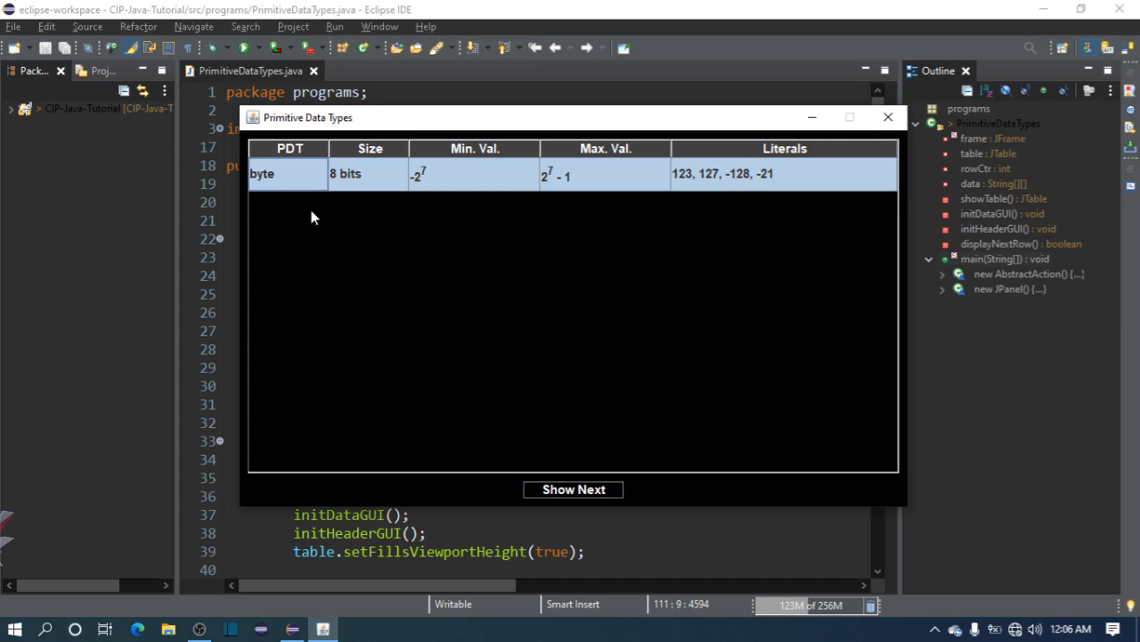
mouse_move(513, 182)
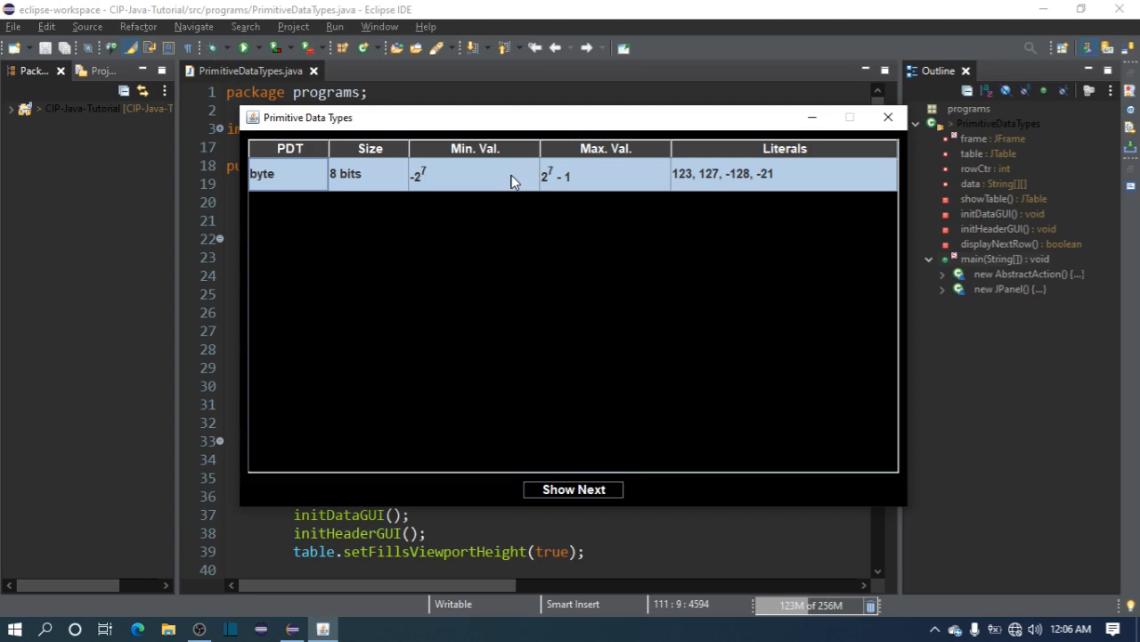
left_click(474, 175)
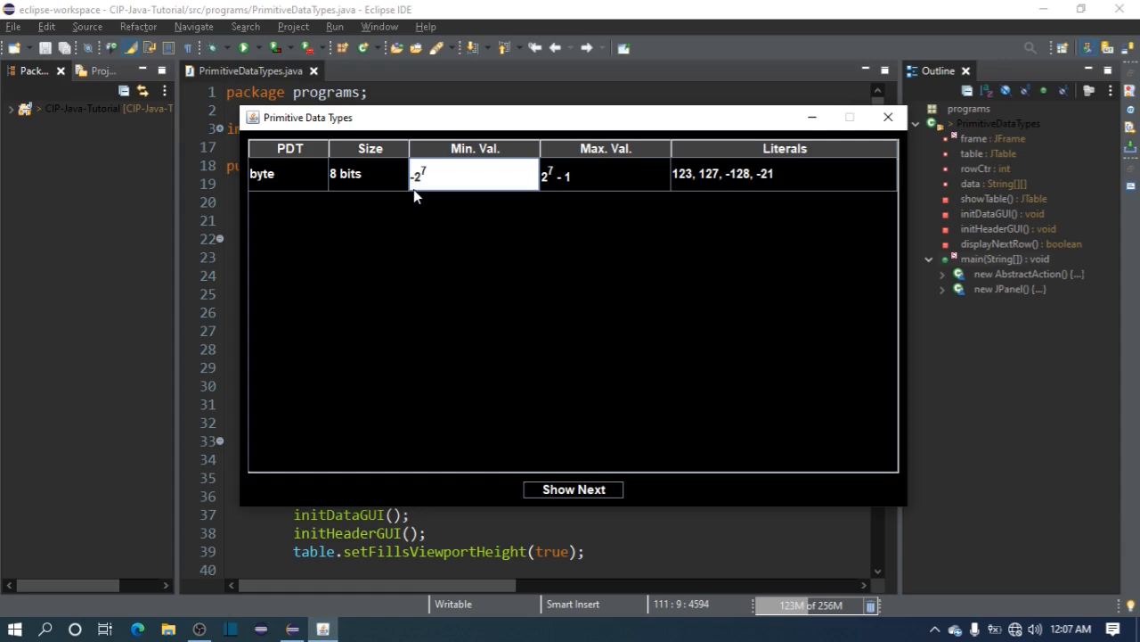
mouse_move(478, 176)
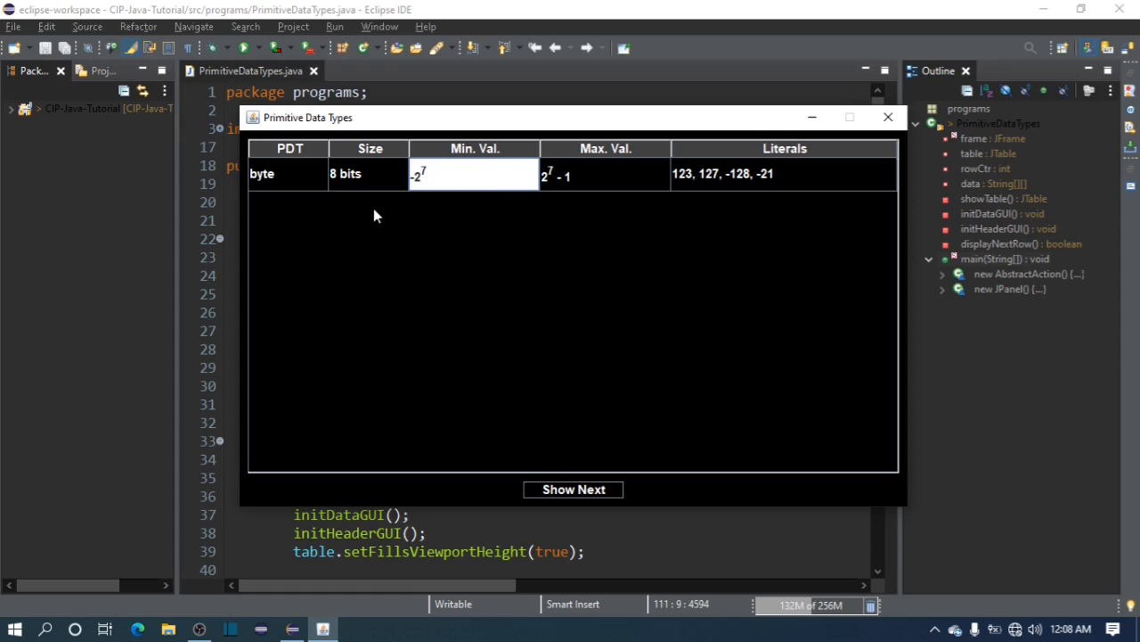
mouse_move(561, 167)
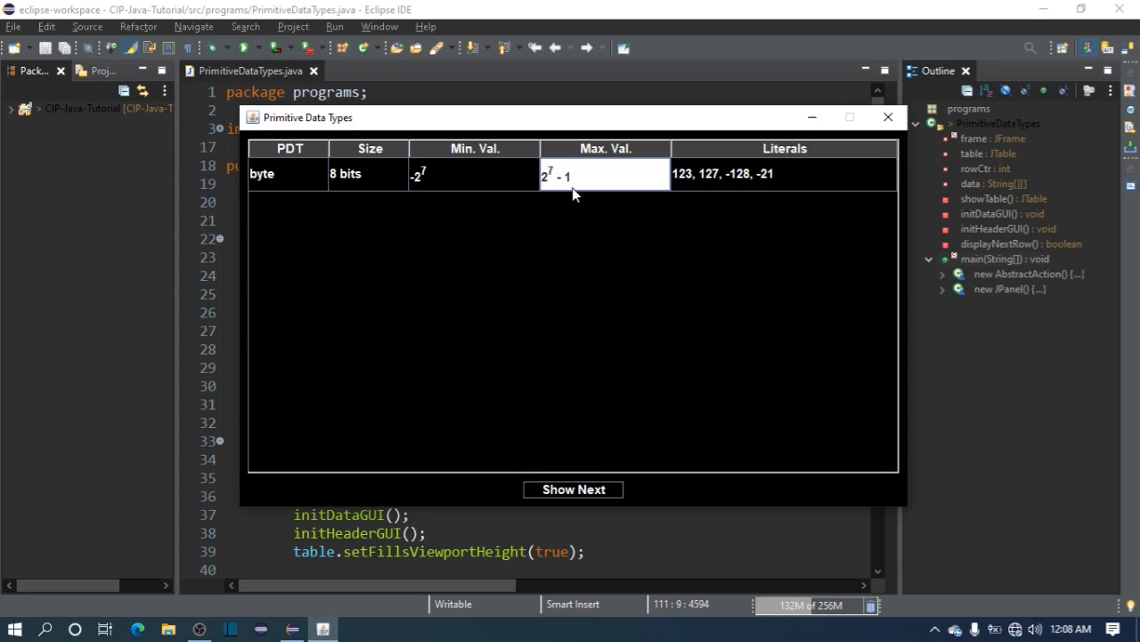
mouse_move(704, 186)
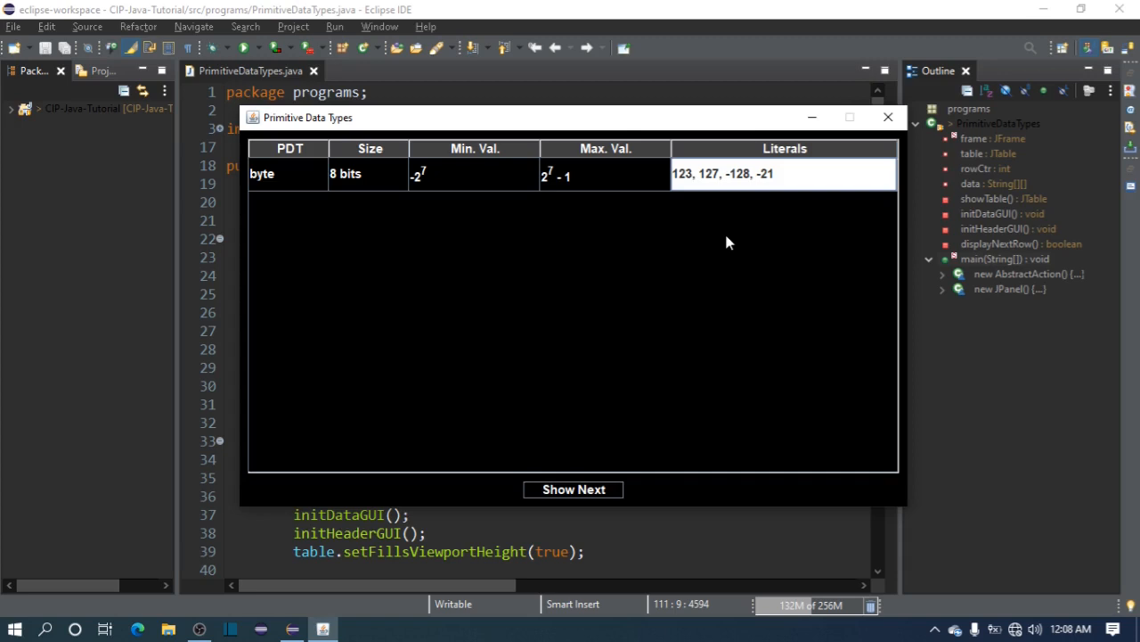
left_click(307, 174)
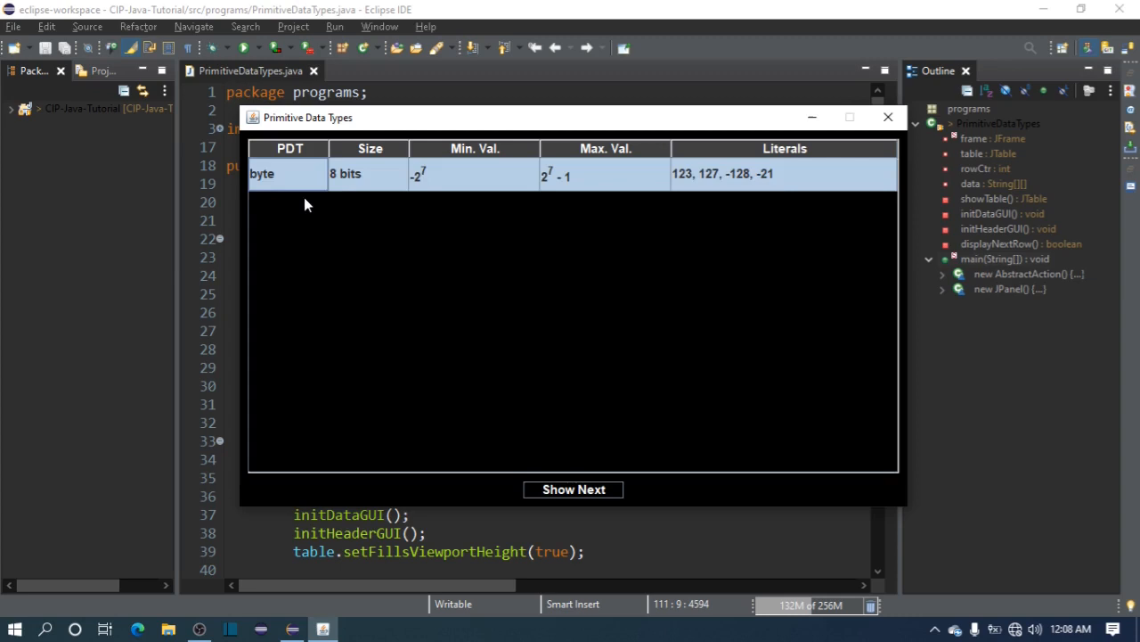
left_click(783, 172)
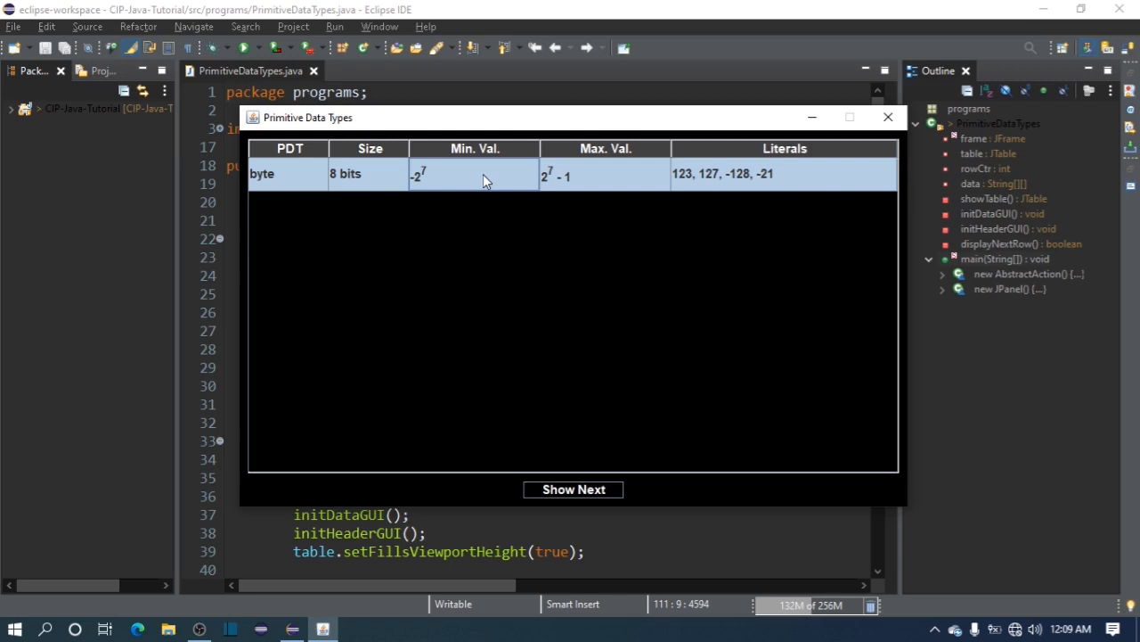
Reveal the short row (16 bits, -2^15, 2^15 - 1, literals 123, 456, -789, -254) and select it.
left_click(574, 488)
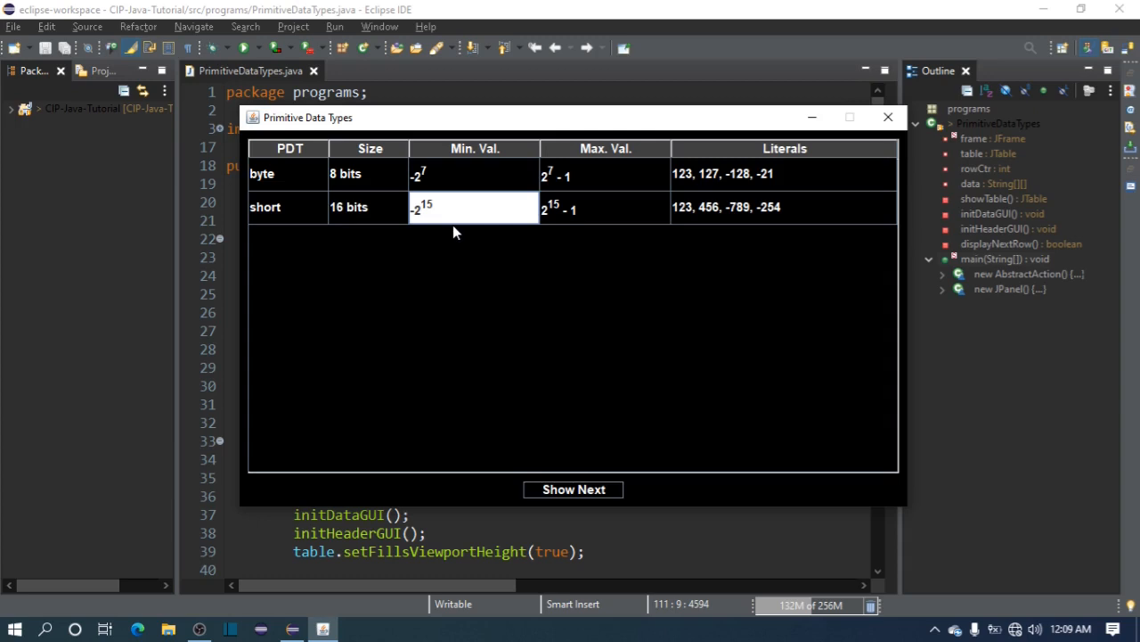
left_click(766, 206)
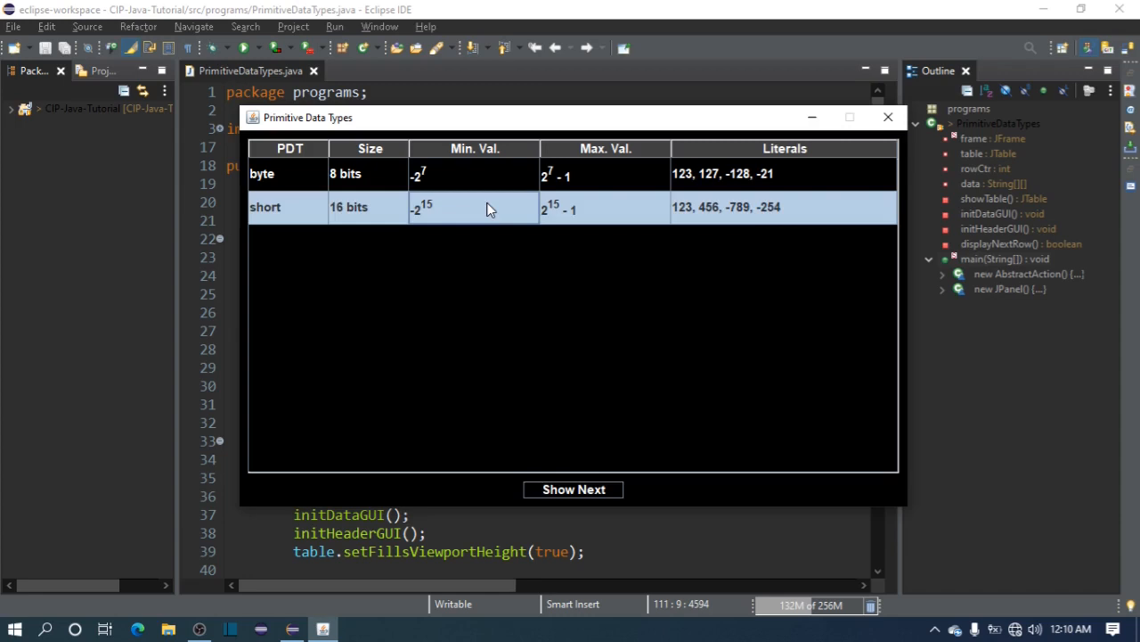
mouse_move(579, 224)
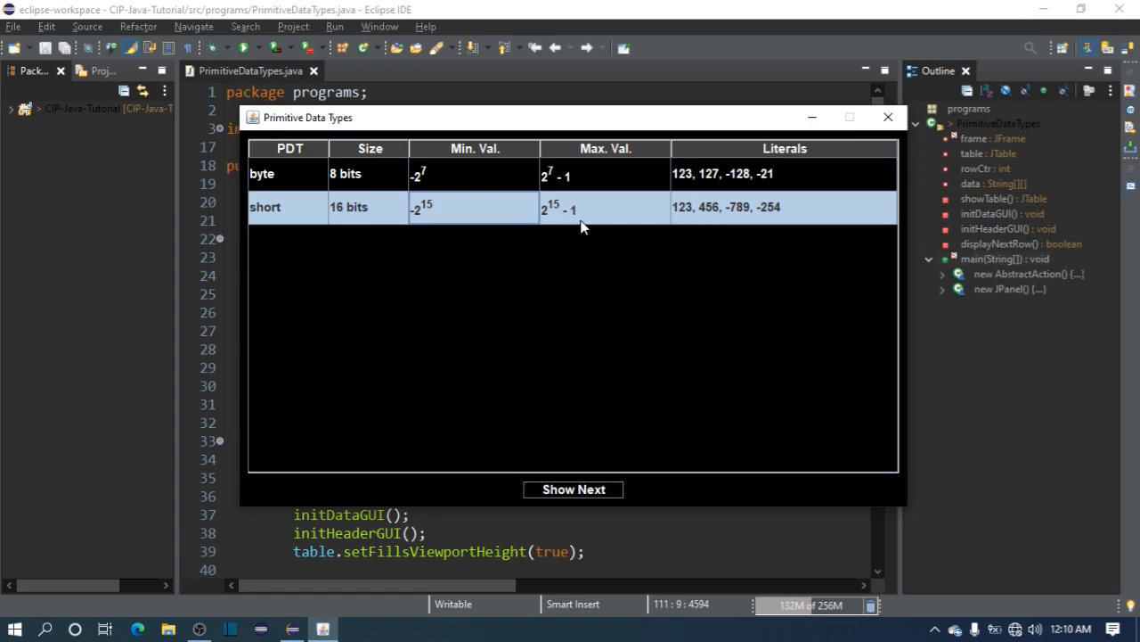
left_click(574, 488)
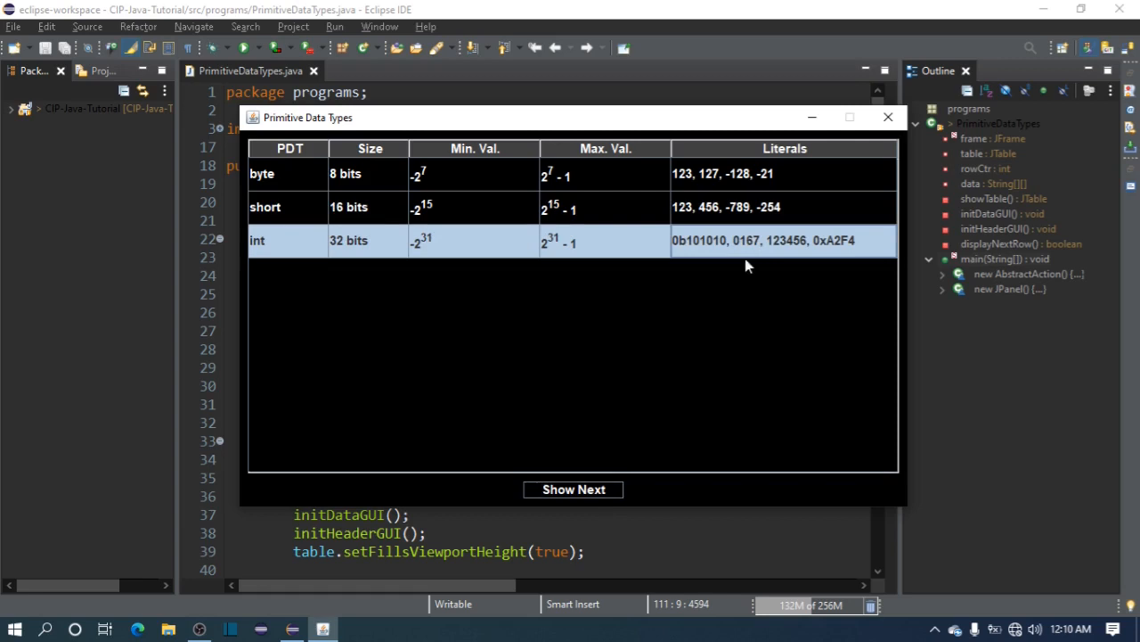
mouse_move(736, 310)
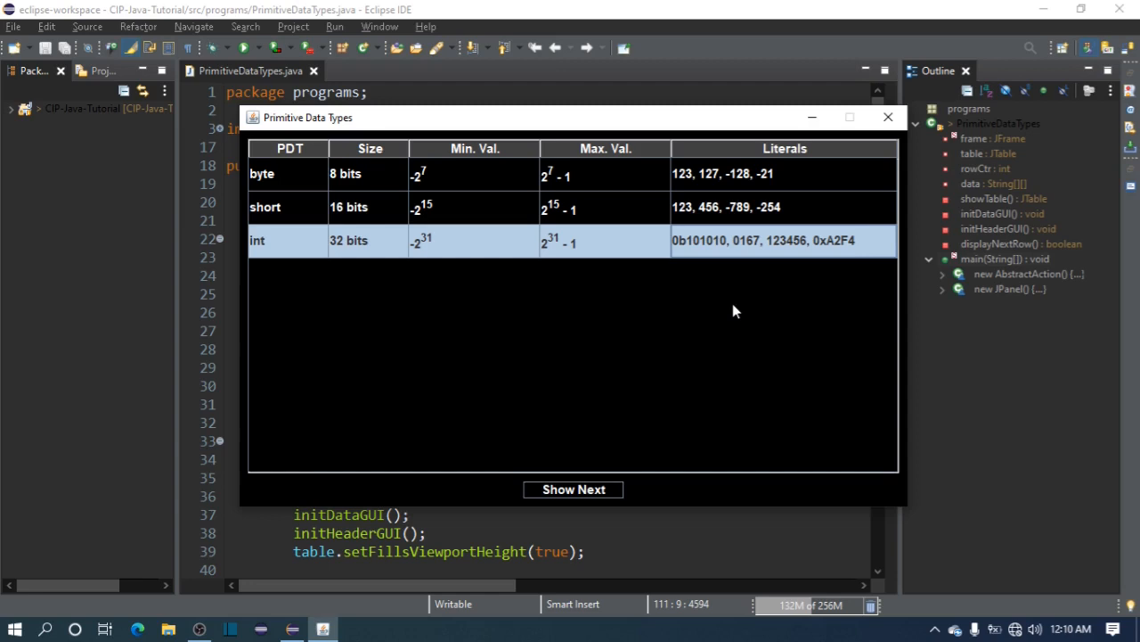
mouse_move(429, 256)
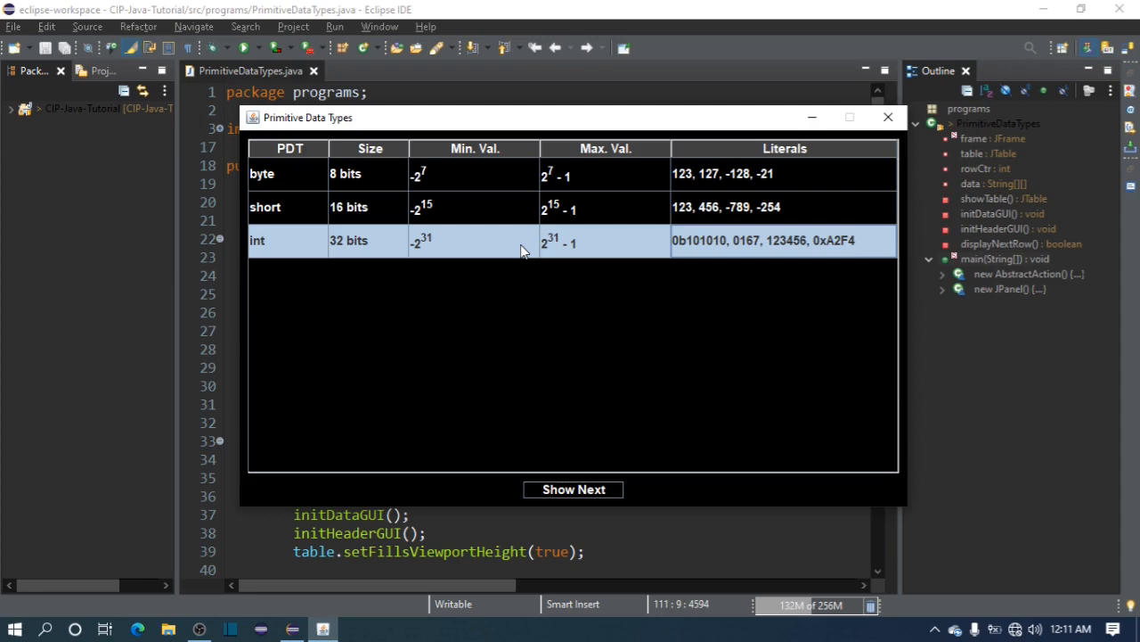
left_click(784, 239)
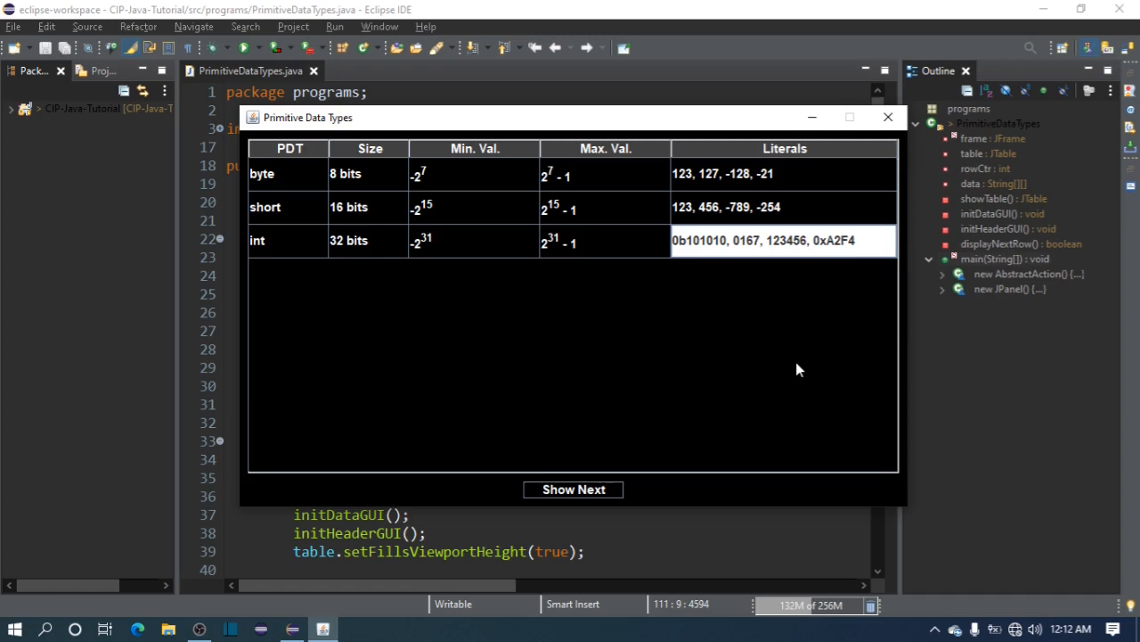
mouse_move(684, 258)
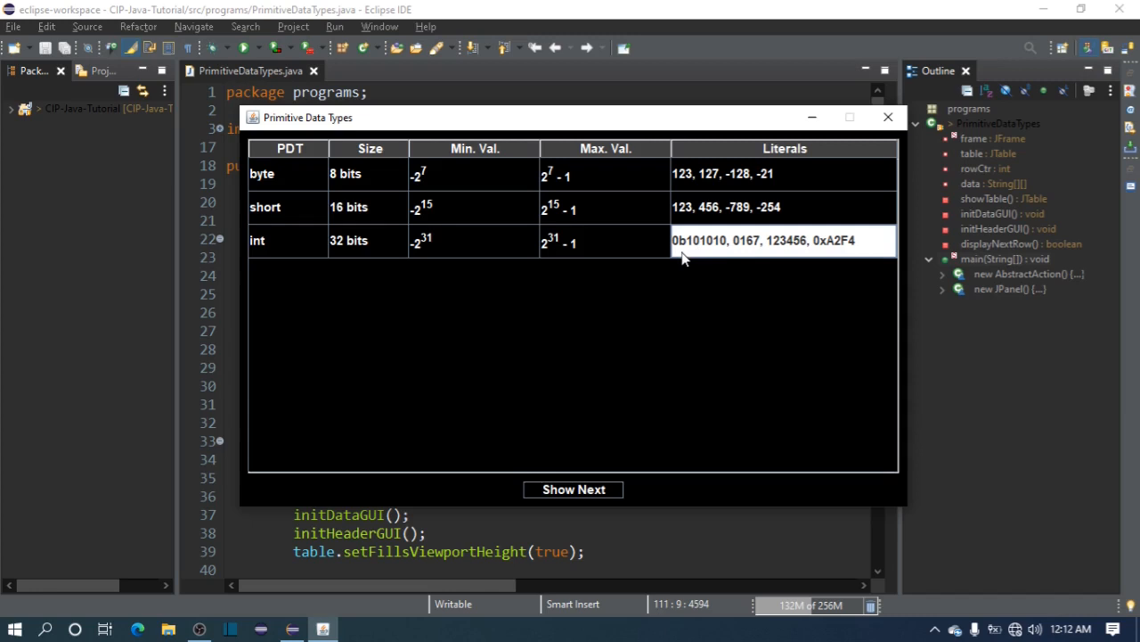
mouse_move(757, 249)
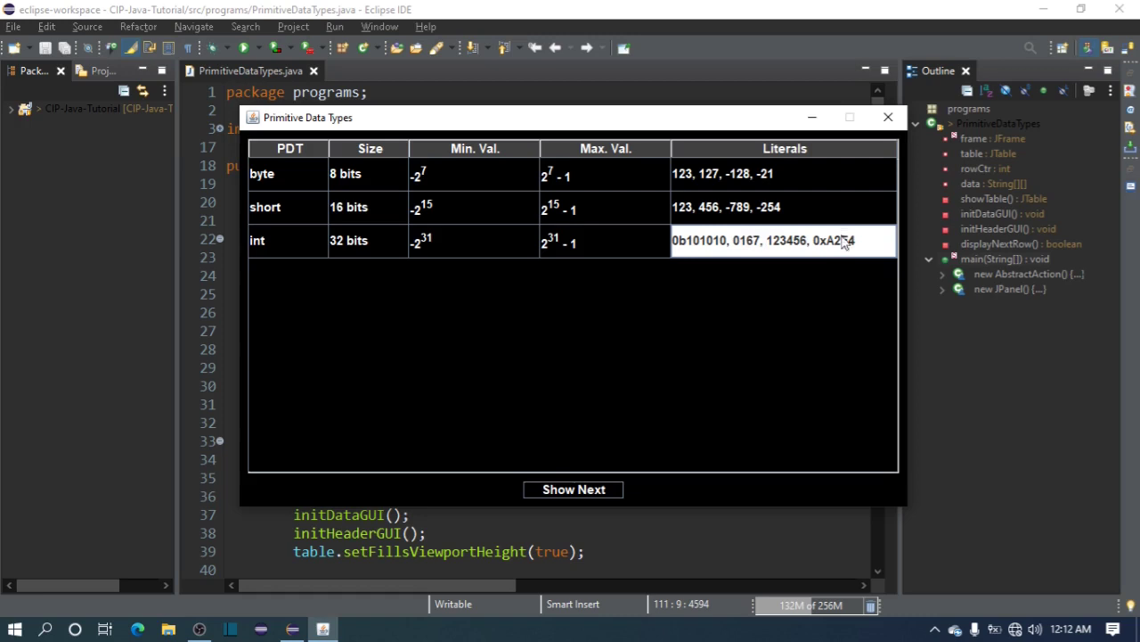
mouse_move(845, 246)
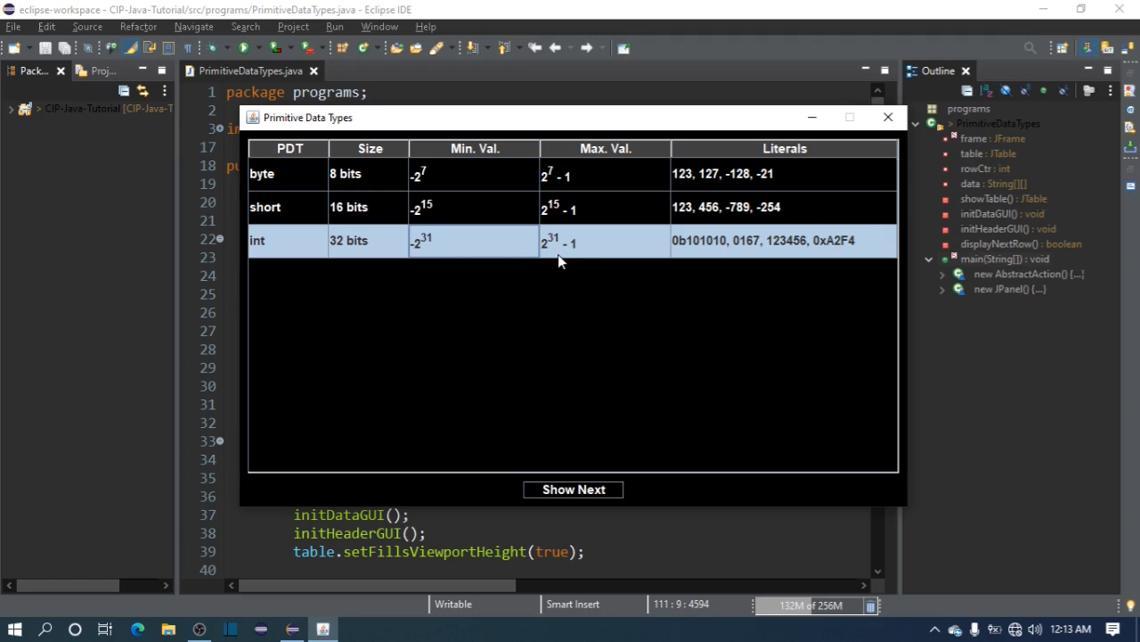
Reveal the long row: 64 bits, -2^63, 2^63 - 1, literals 123, 456789L, -987654, -654872L.
left_click(574, 488)
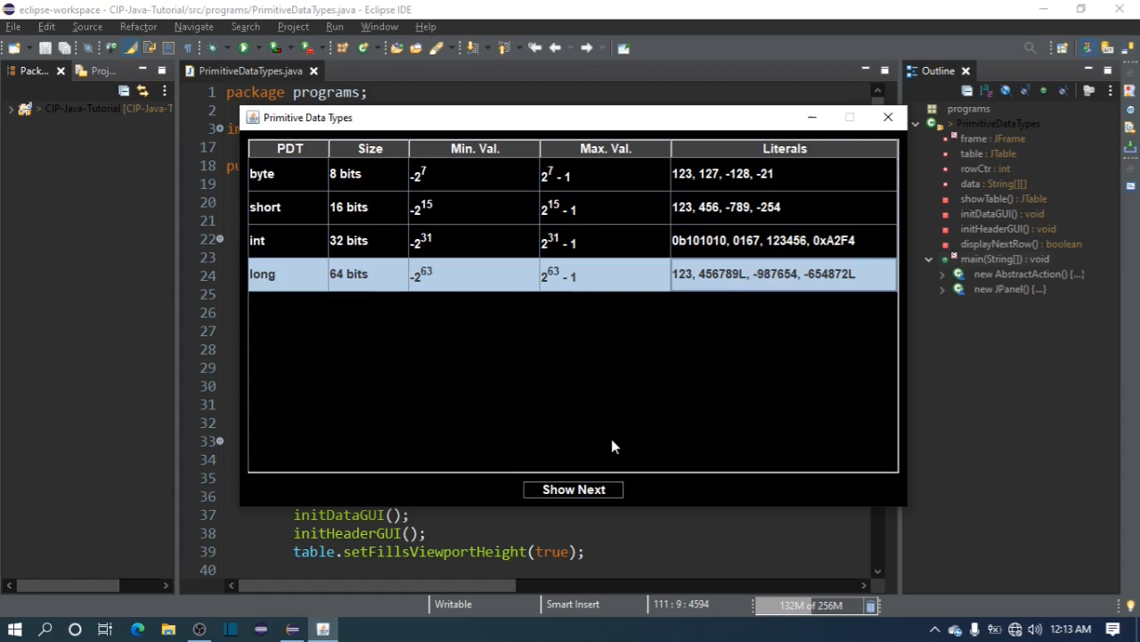
mouse_move(693, 399)
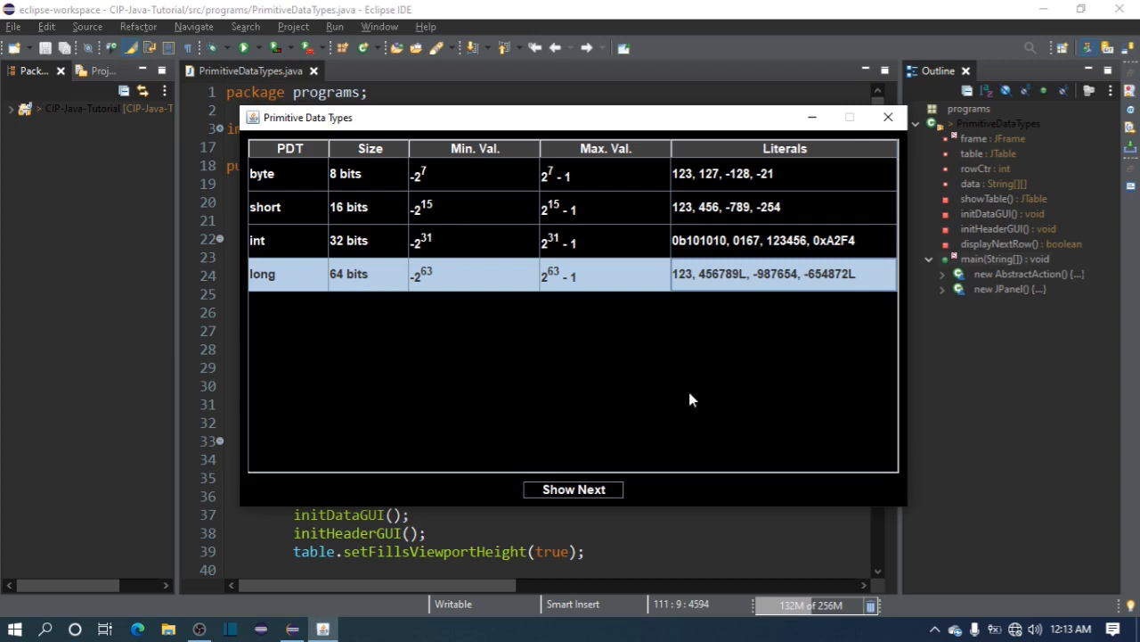
mouse_move(747, 285)
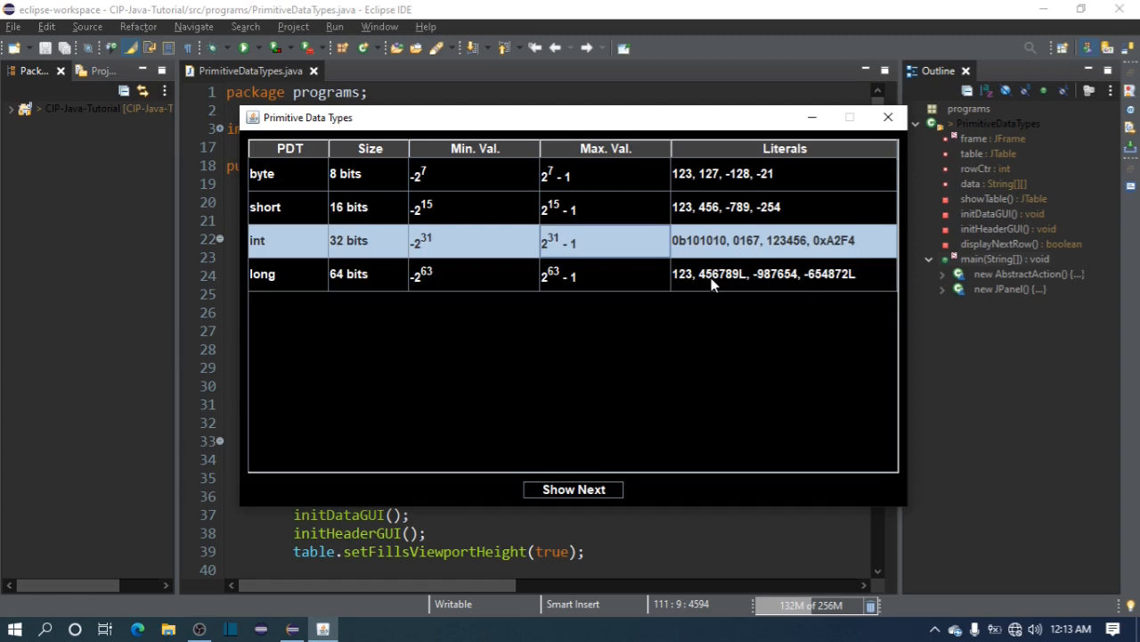
left_click(712, 275)
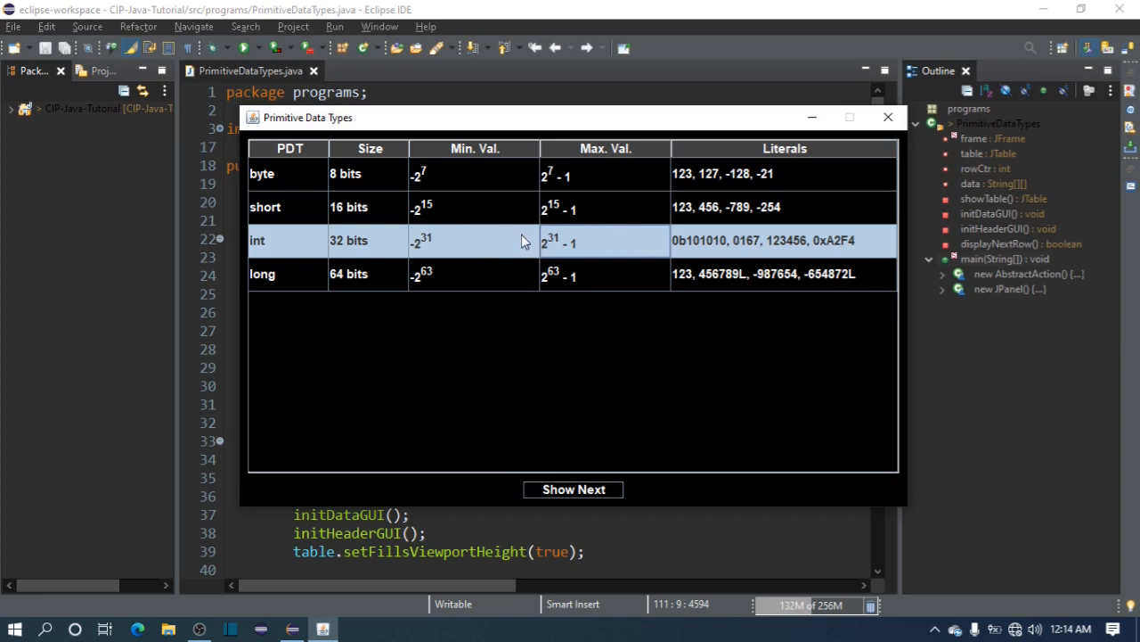
left_click(757, 274)
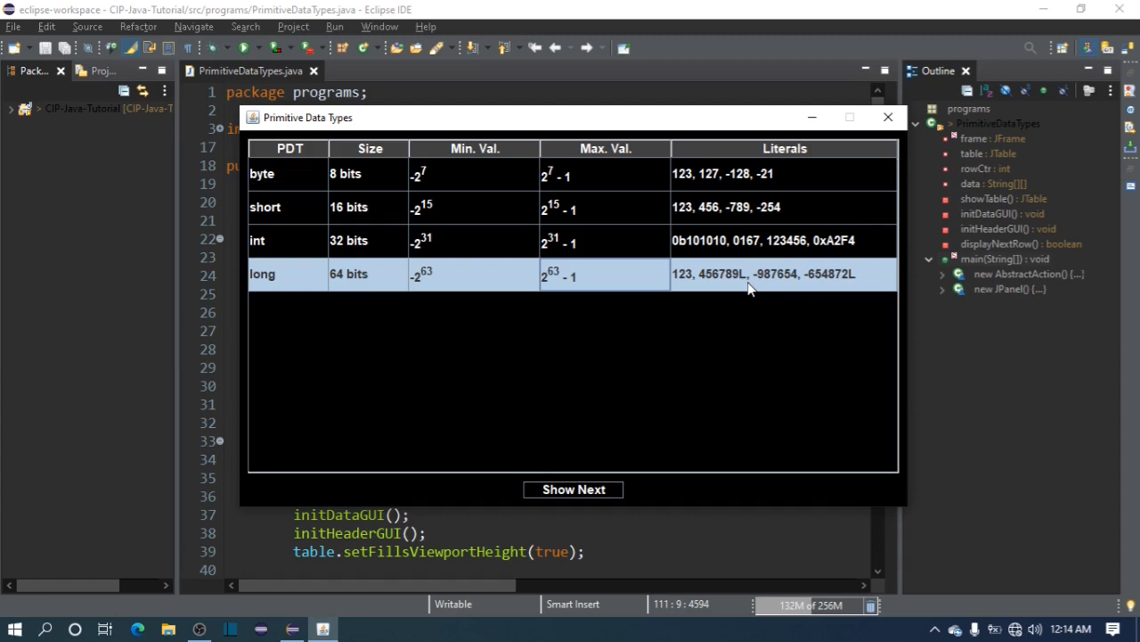
mouse_move(695, 251)
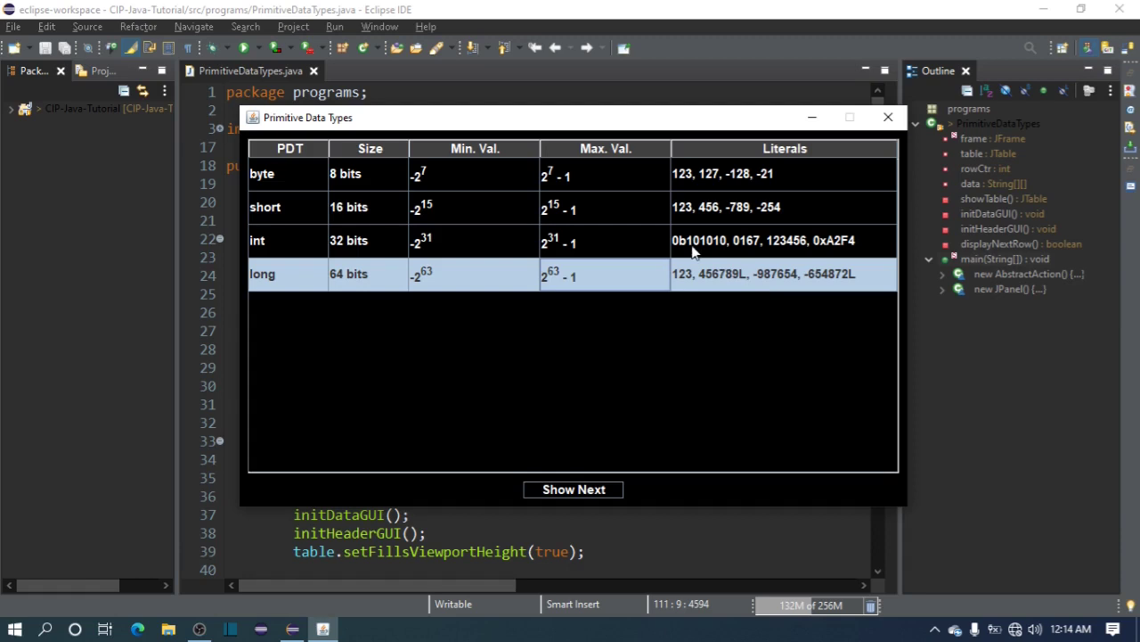
mouse_move(745, 287)
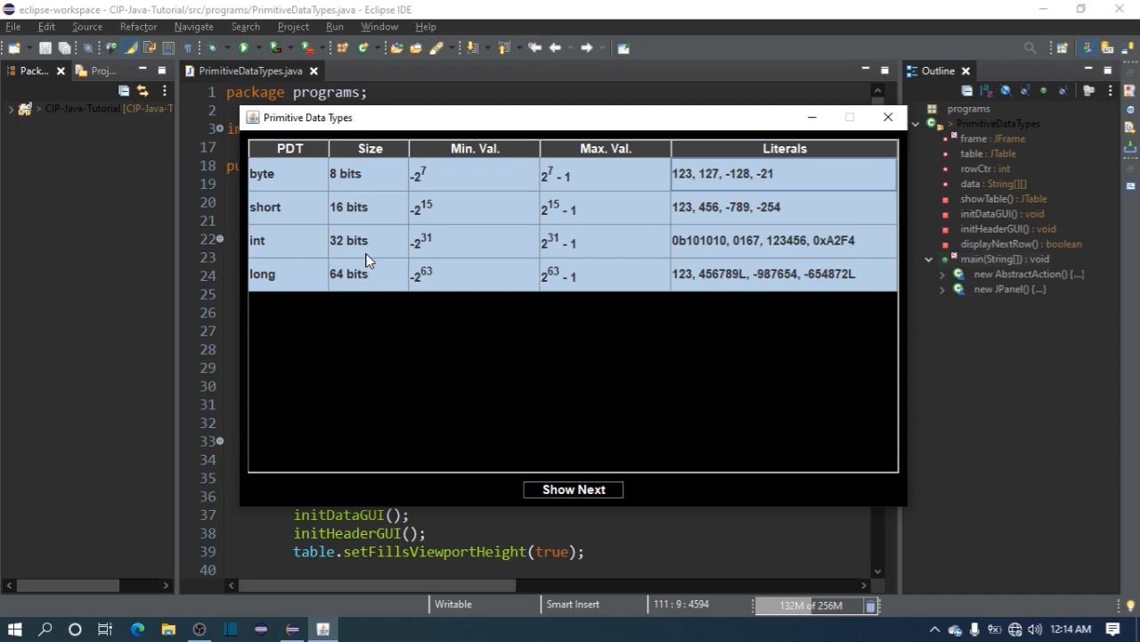
Reveal the float row (32 bits IEEE 754, approx. -1.40e-45 to 3.40e+38) after acknowledging the Floating Numbers message.
left_click(574, 489)
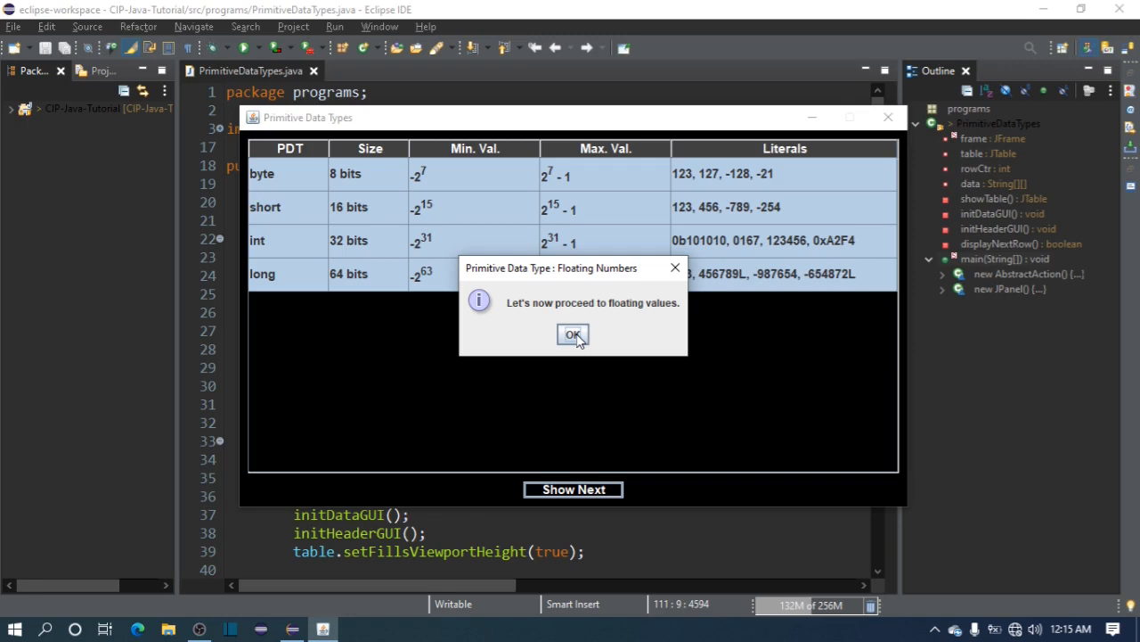
left_click(574, 335)
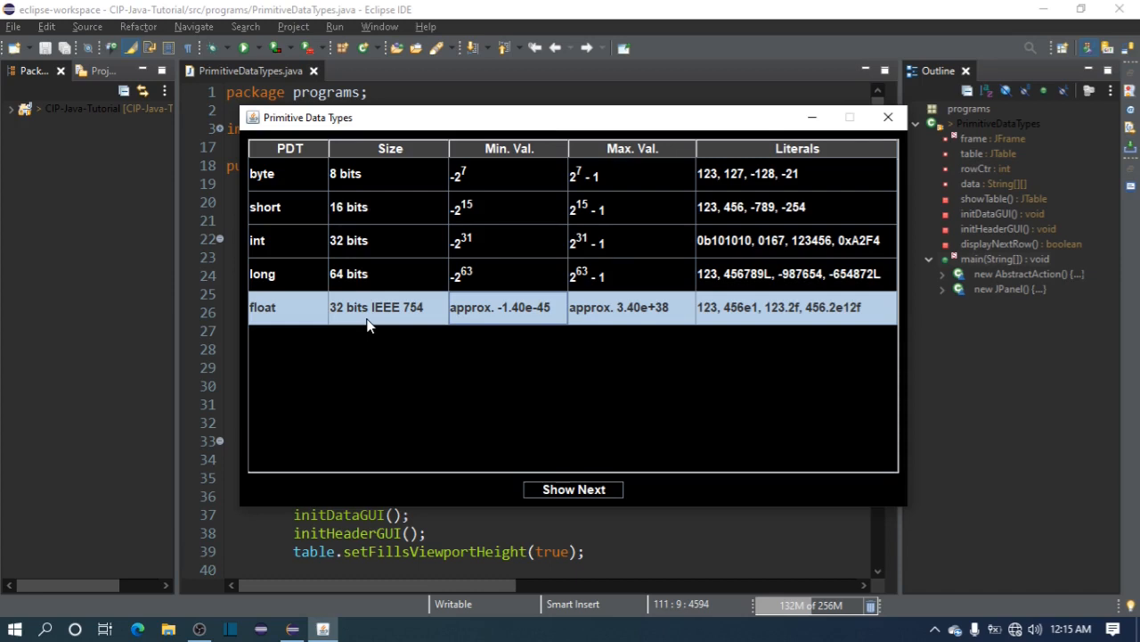
mouse_move(403, 75)
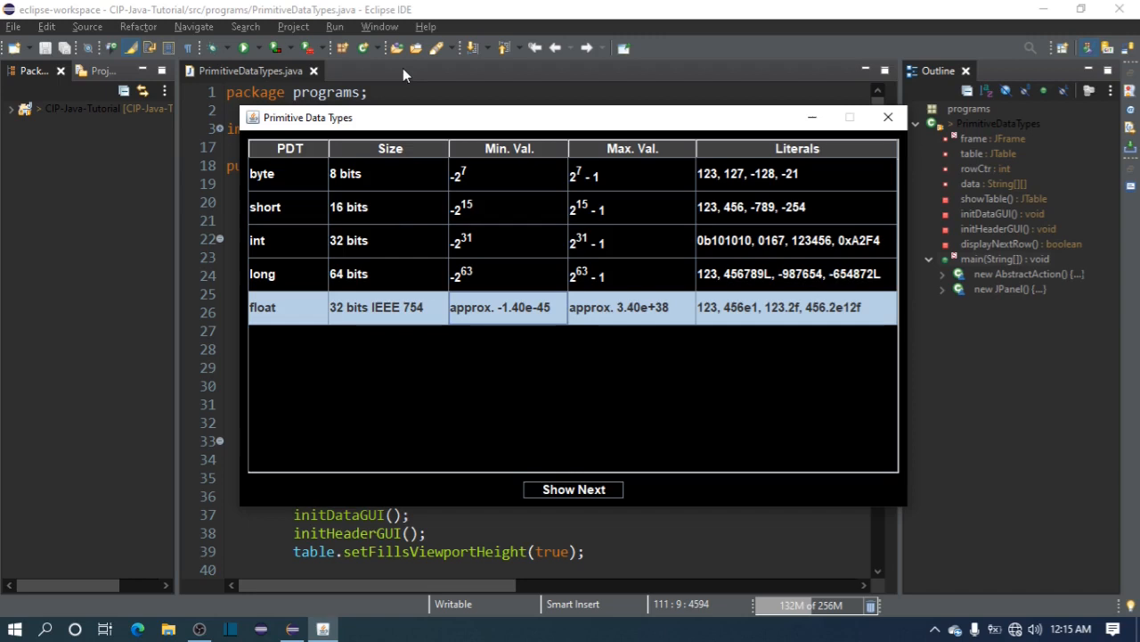
mouse_move(395, 317)
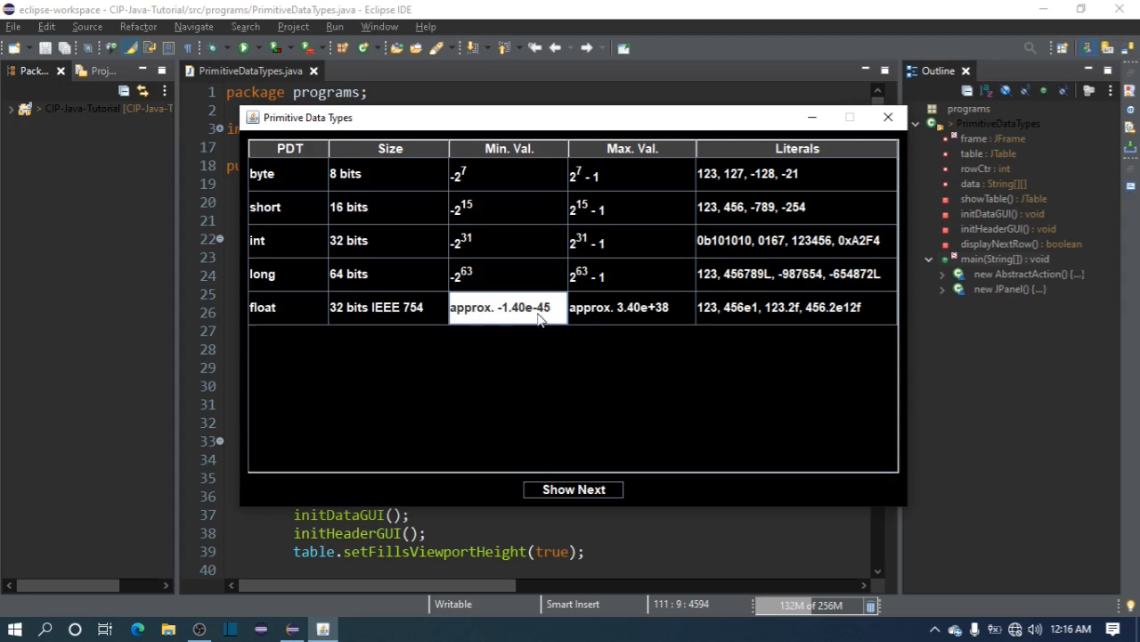
mouse_move(538, 325)
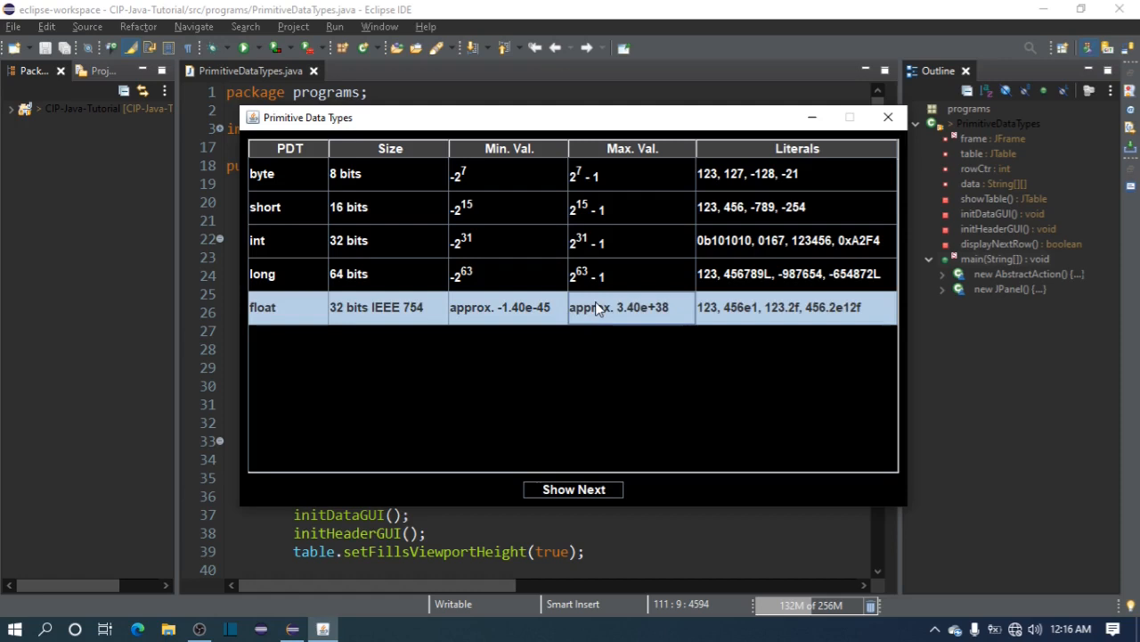
left_click(631, 306)
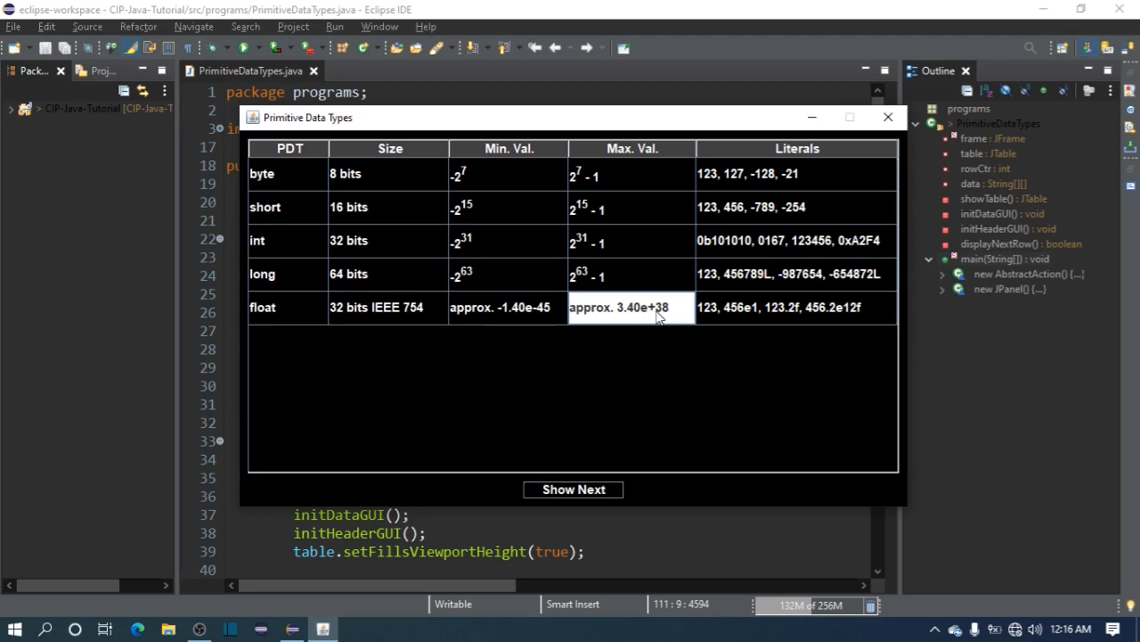
mouse_move(730, 359)
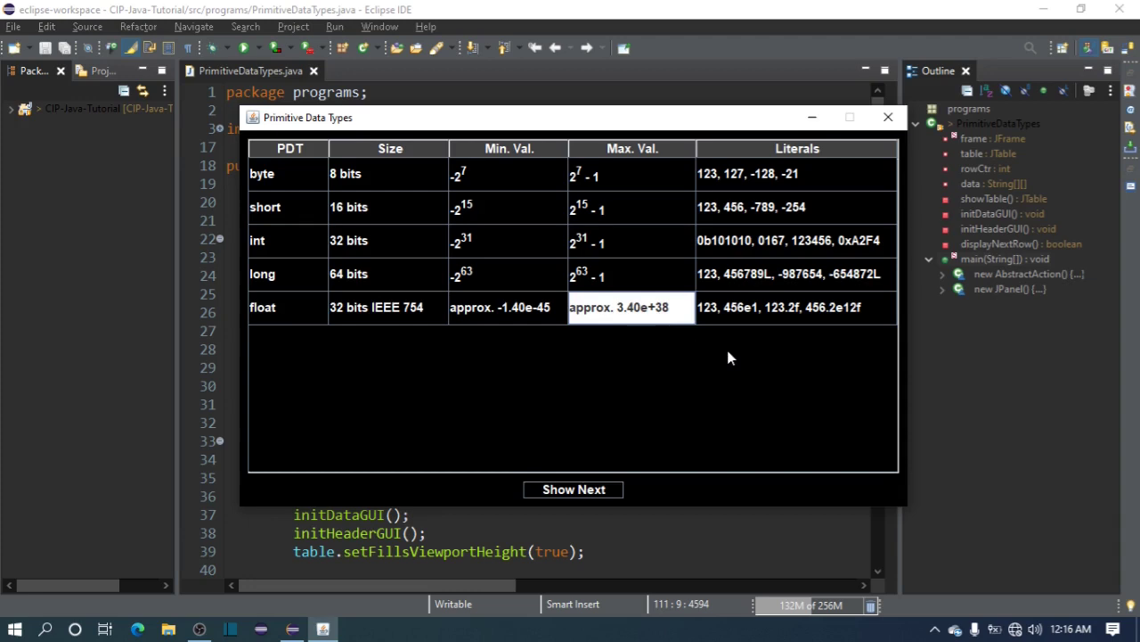
left_click(793, 306)
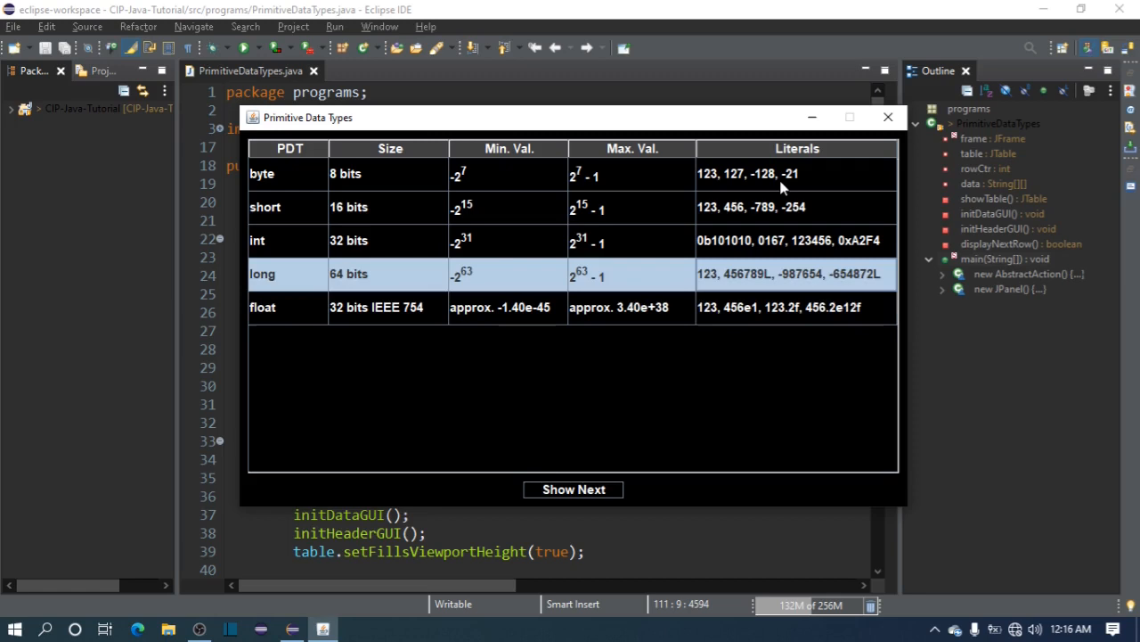
left_click(731, 306)
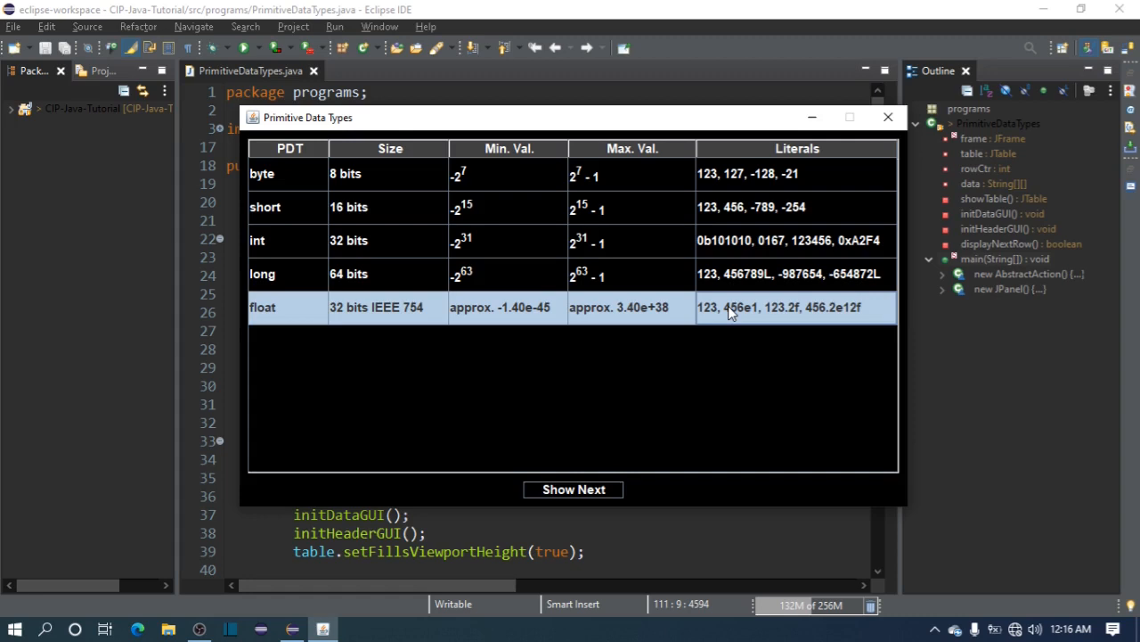
mouse_move(795, 325)
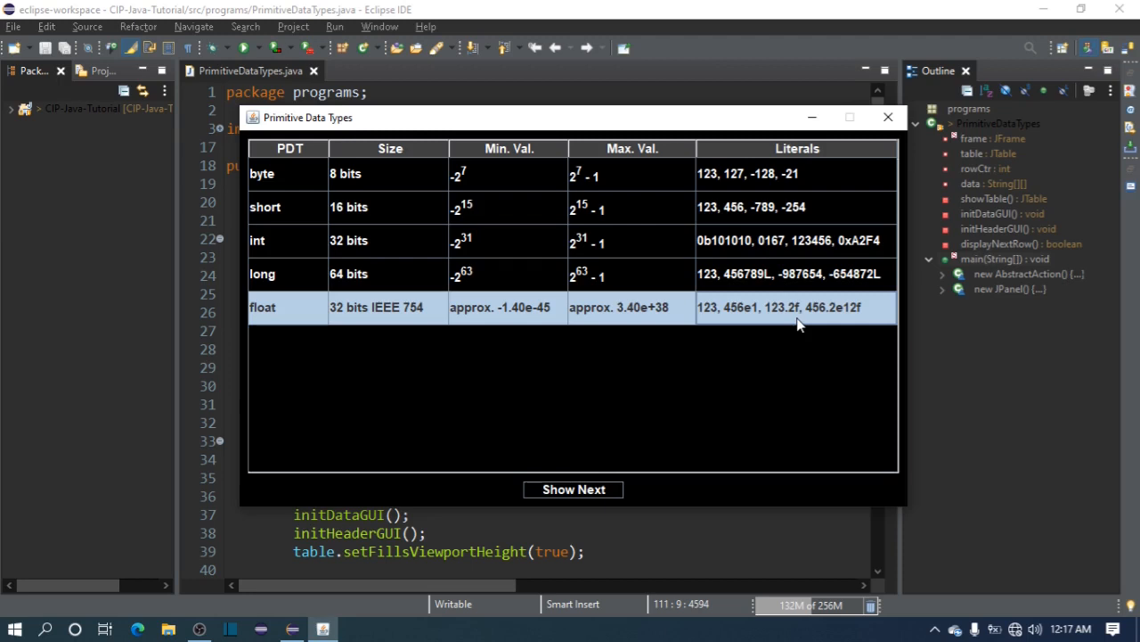
mouse_move(749, 321)
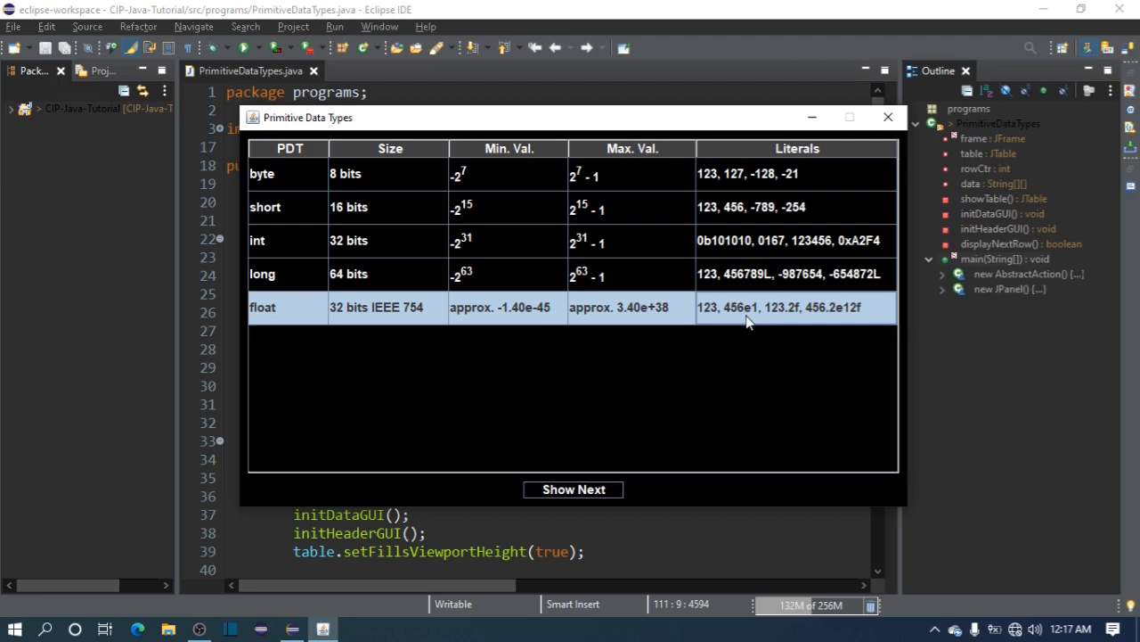
mouse_move(827, 353)
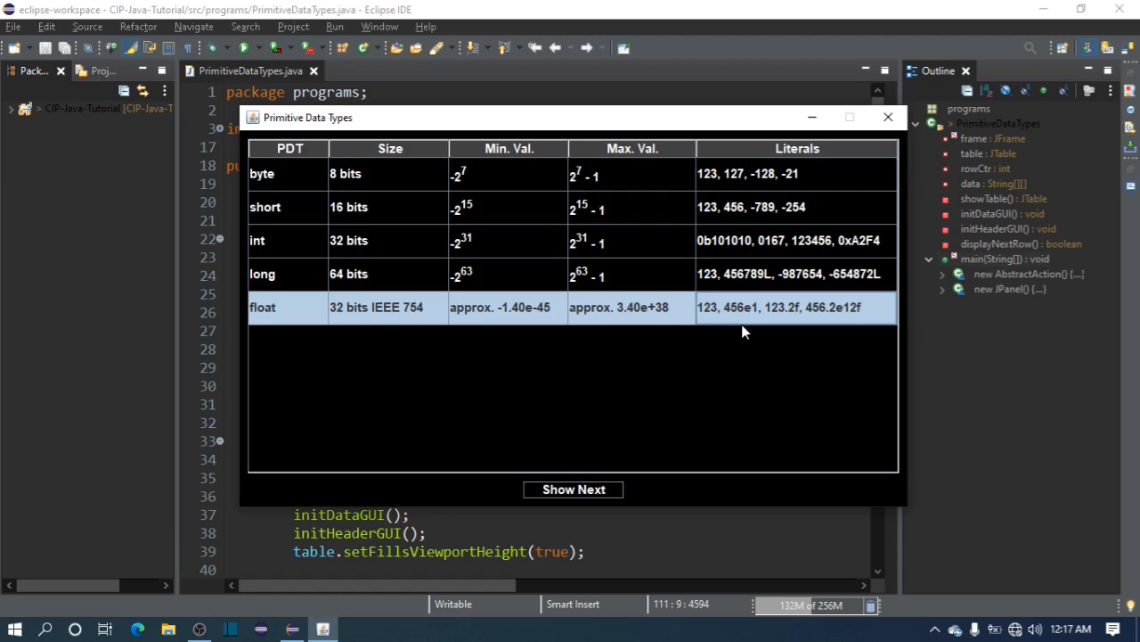
mouse_move(746, 319)
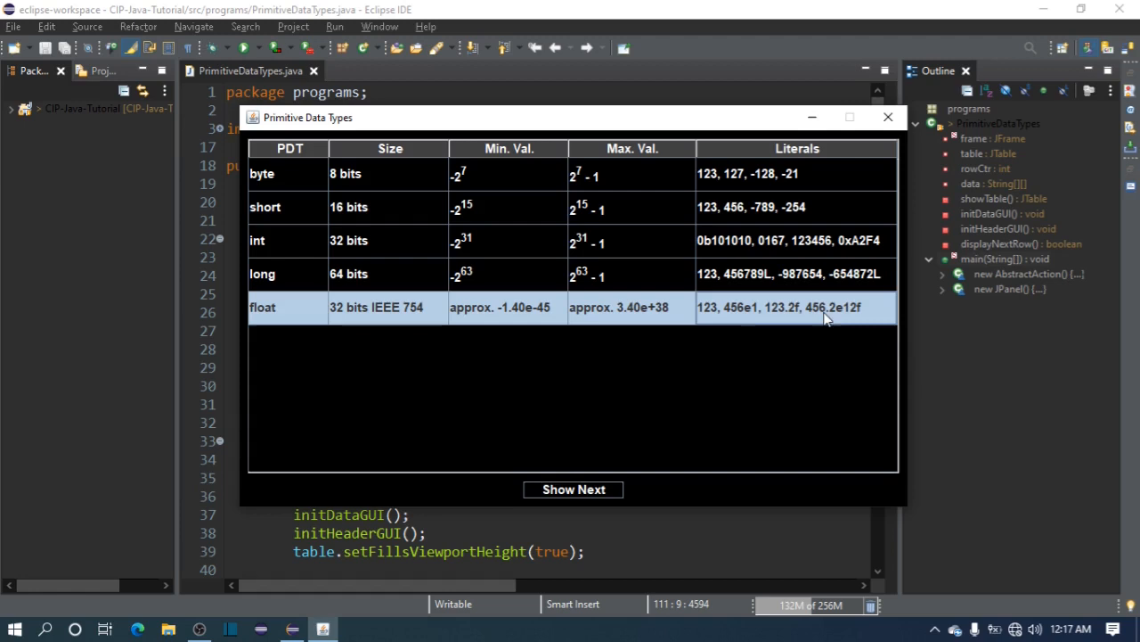
mouse_move(852, 327)
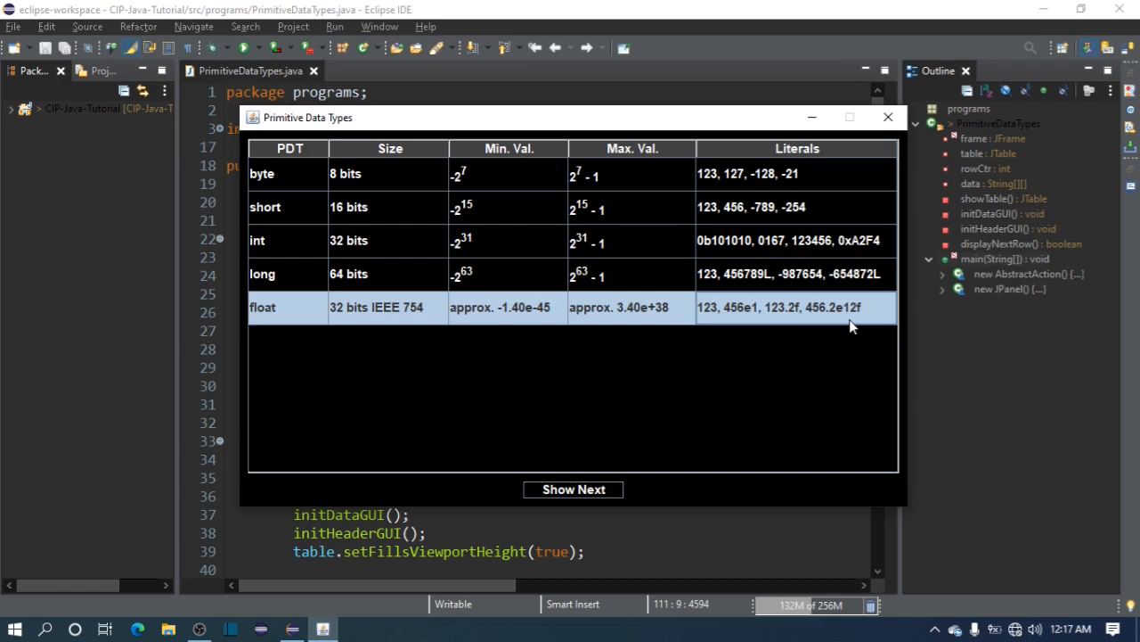
mouse_move(859, 313)
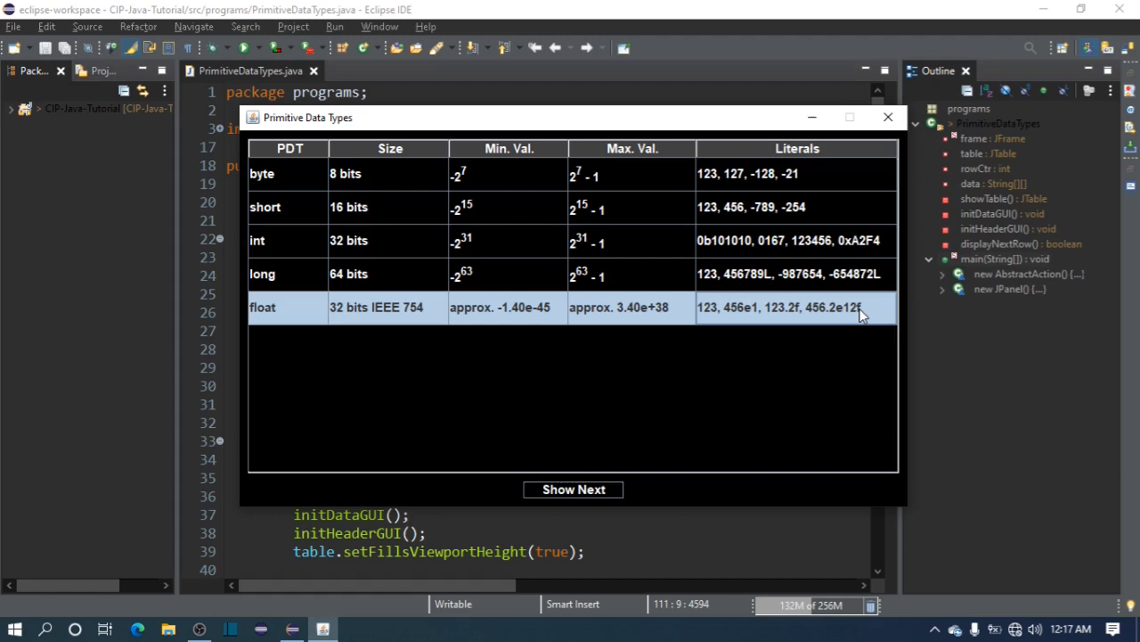
mouse_move(877, 335)
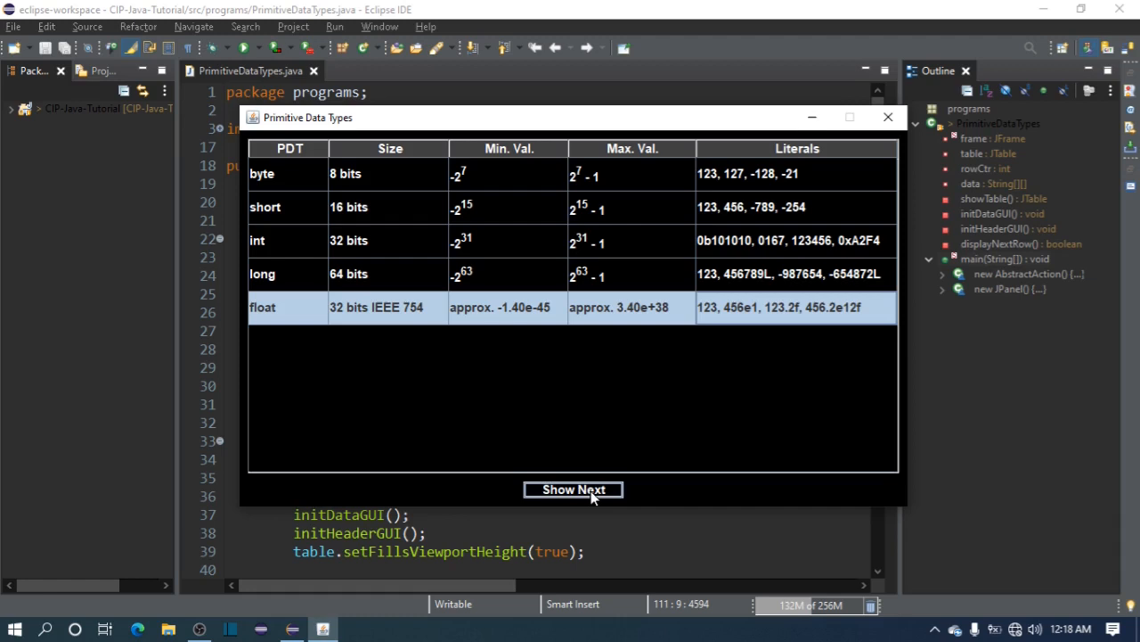
Reveal the double row (64 bits IEEE 754, approx. -4.94e-324 to 1.79e+308) and select its literals.
left_click(573, 489)
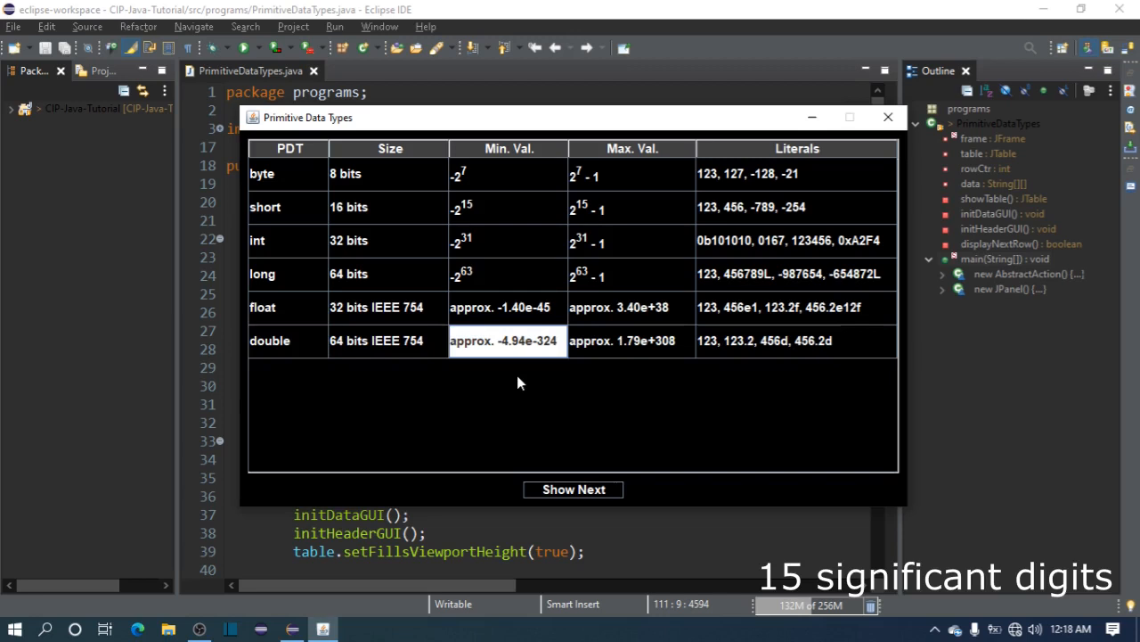
mouse_move(538, 357)
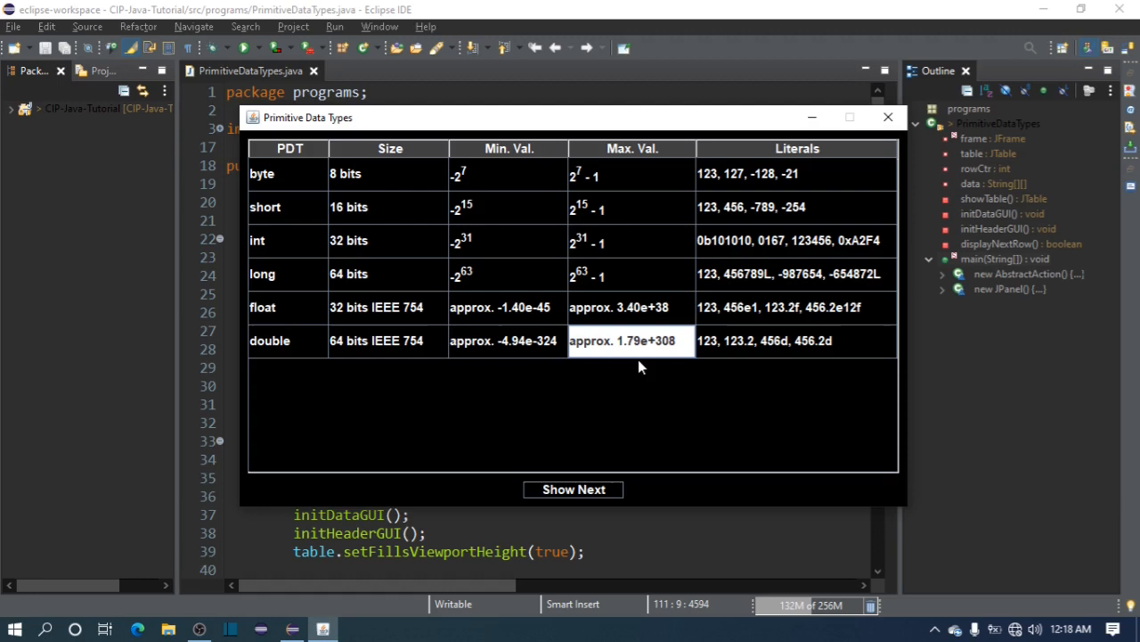
left_click(793, 340)
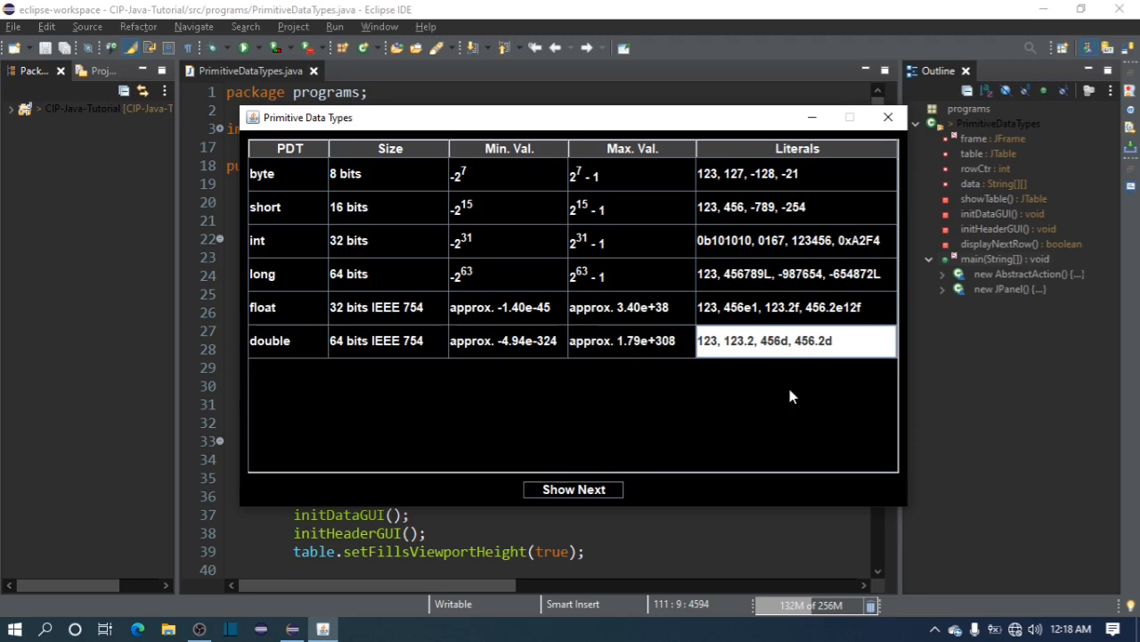
mouse_move(737, 360)
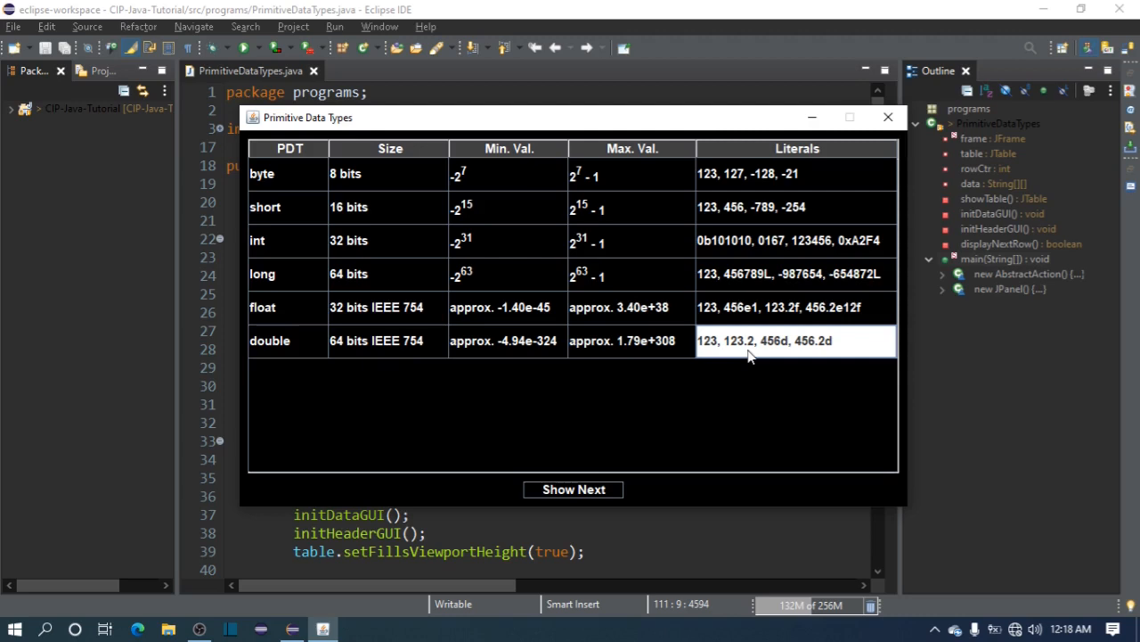
mouse_move(780, 360)
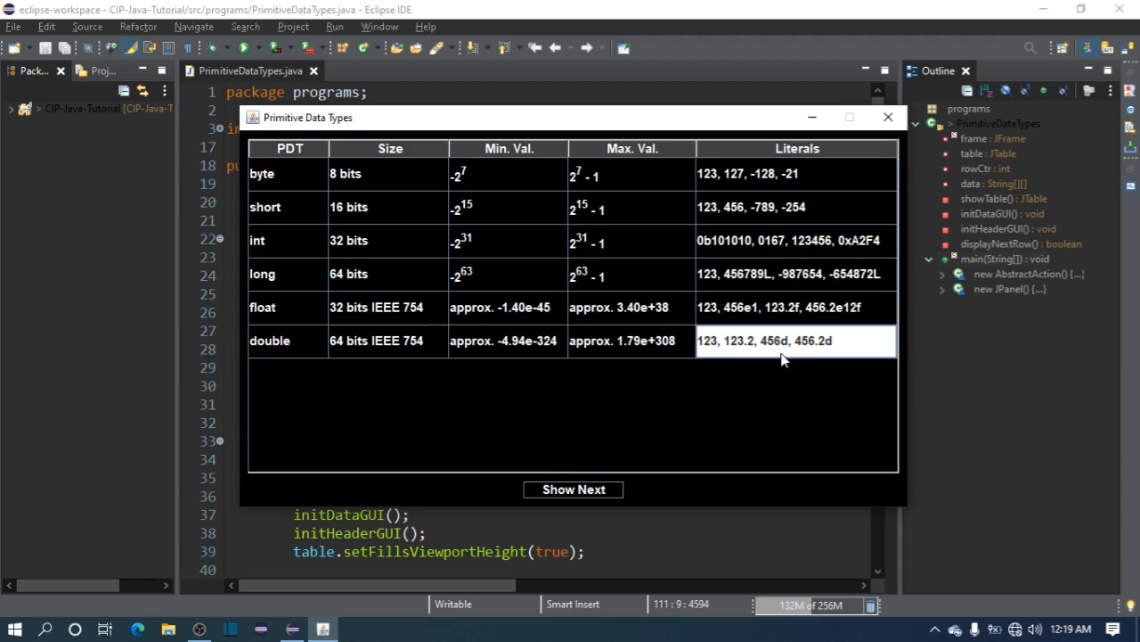
left_click(793, 306)
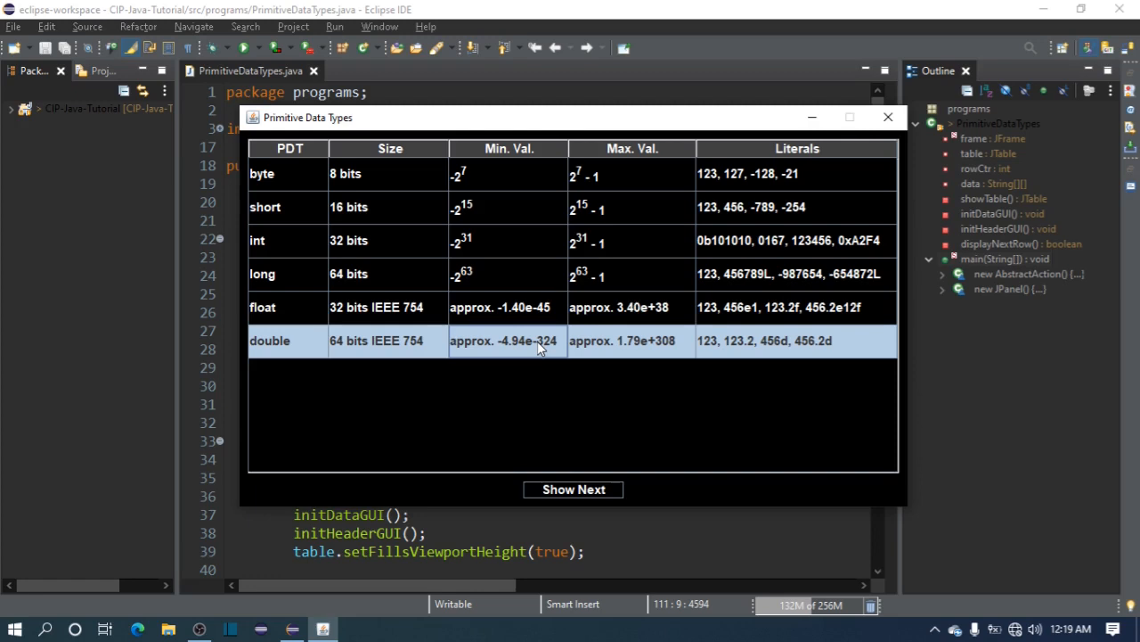
mouse_move(527, 337)
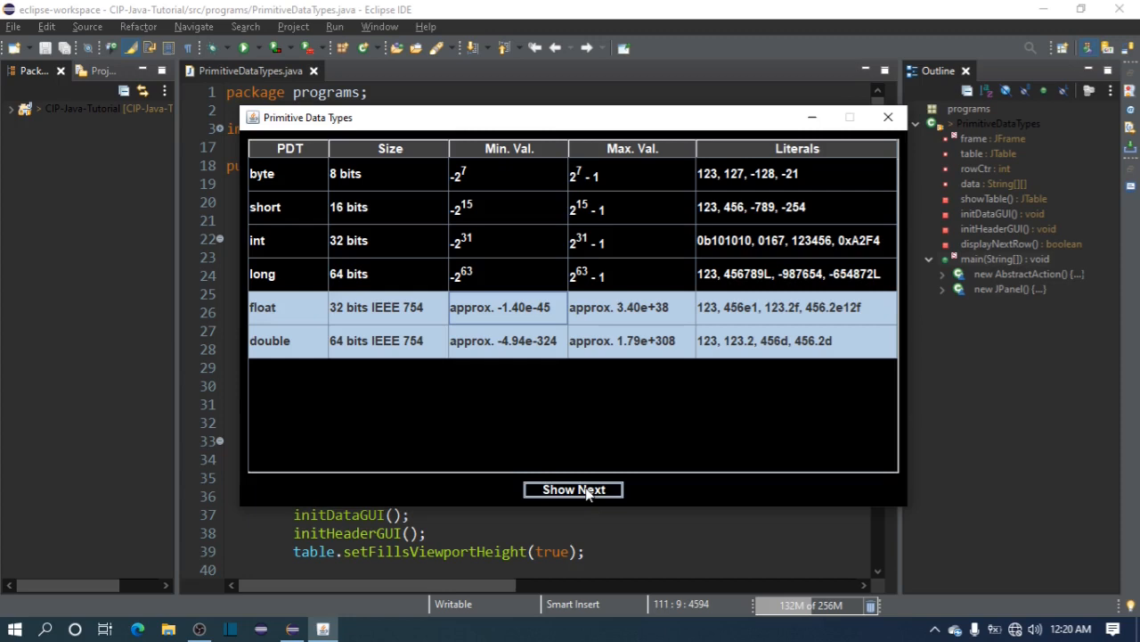
left_click(573, 488)
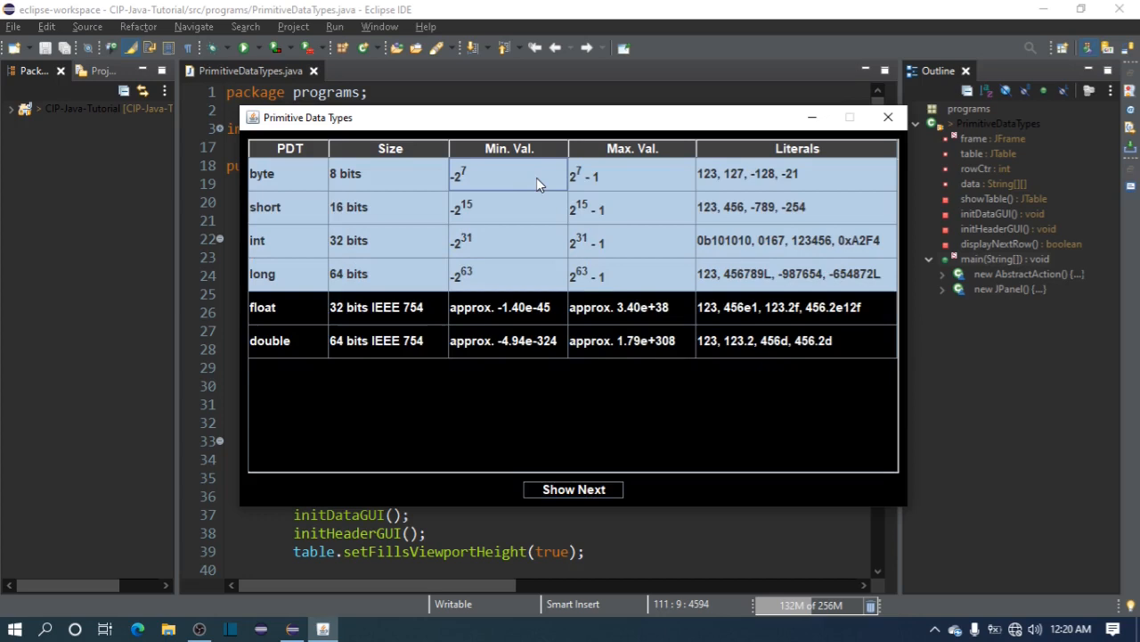
mouse_move(420, 180)
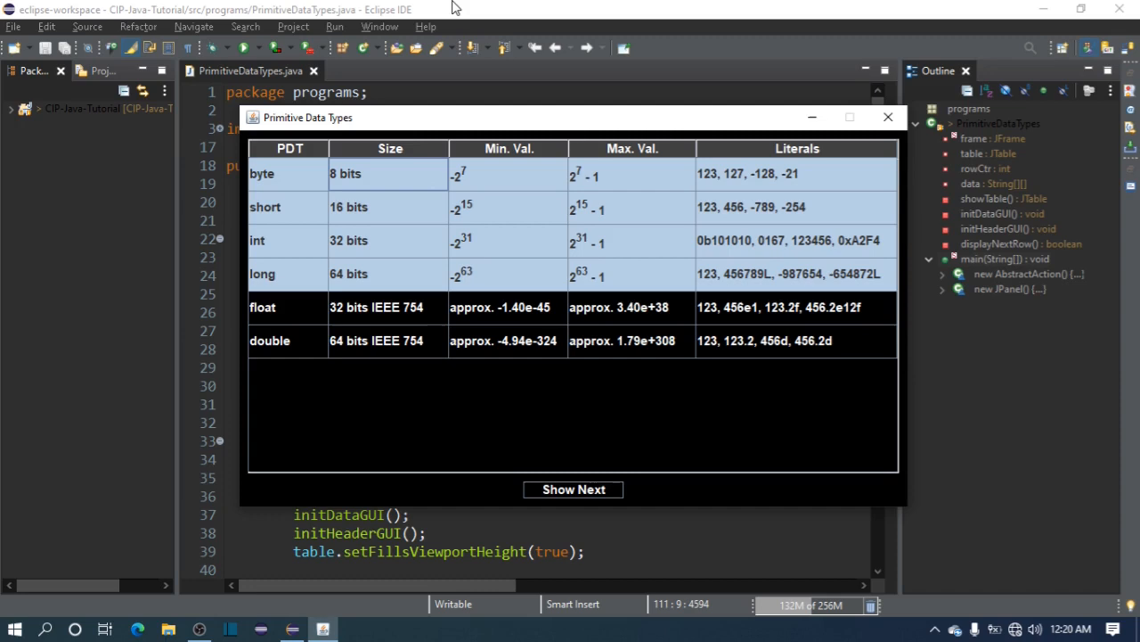
left_click(303, 274)
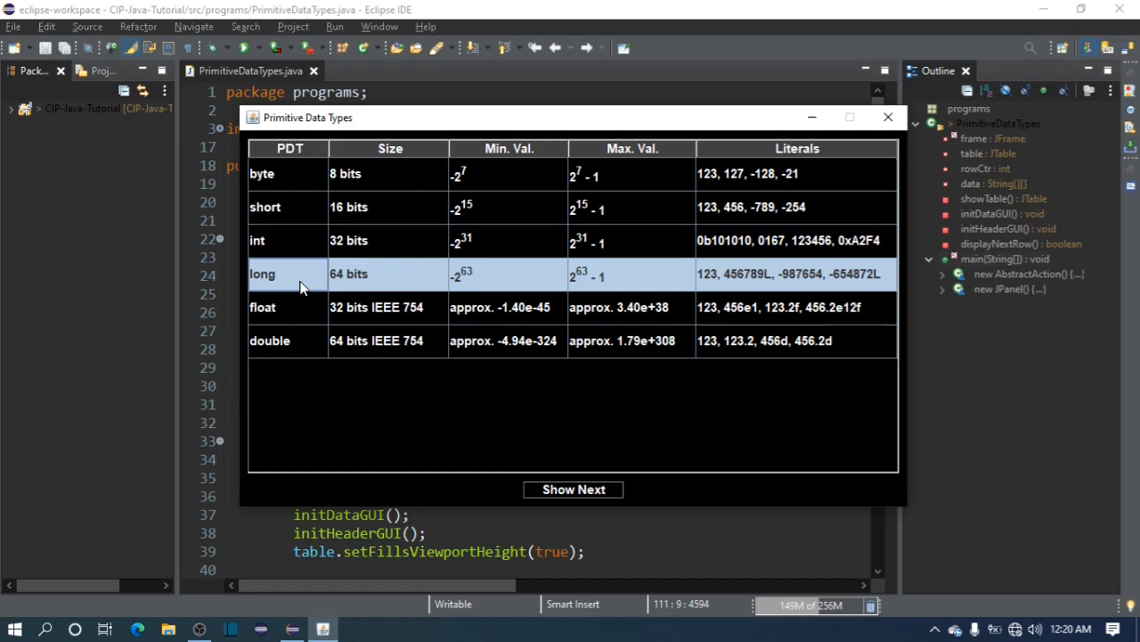
left_click(346, 175)
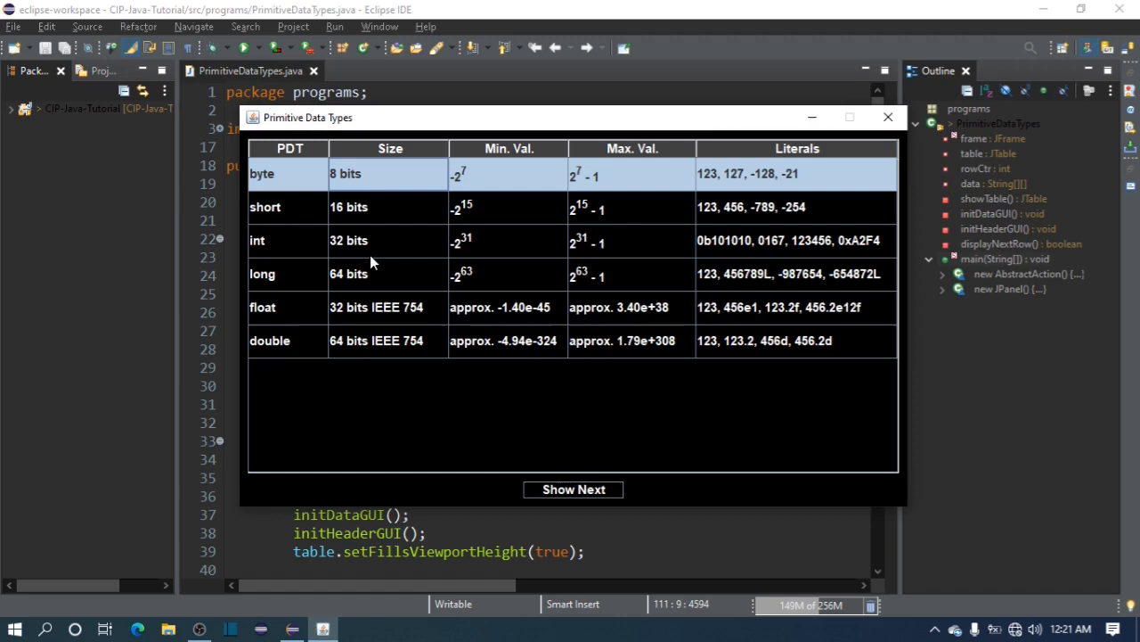
mouse_move(413, 275)
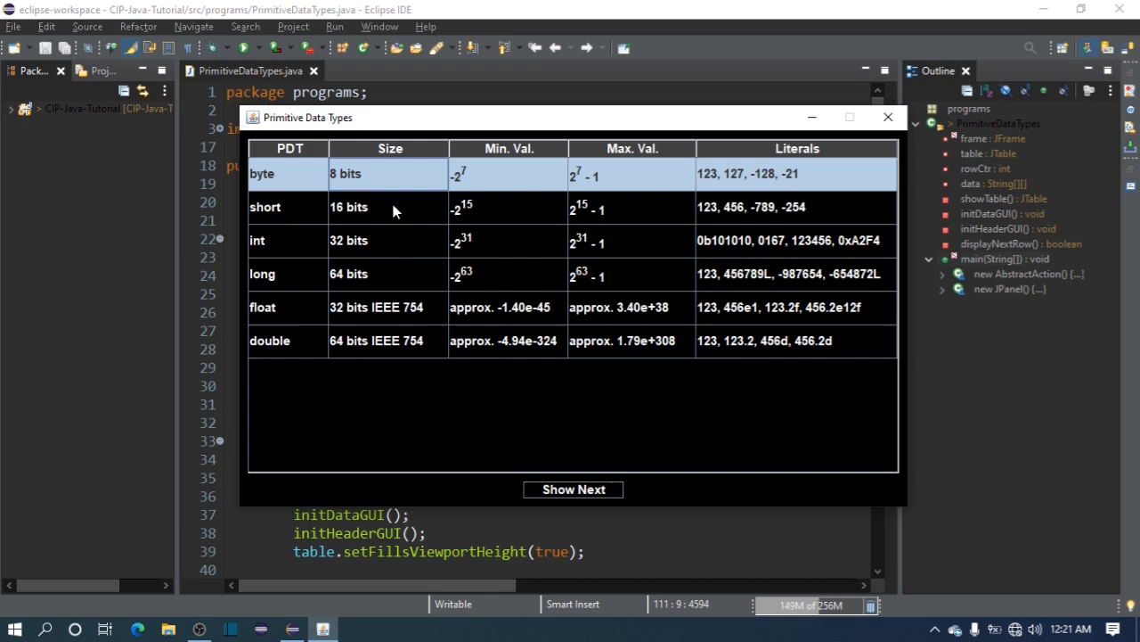
left_click(350, 239)
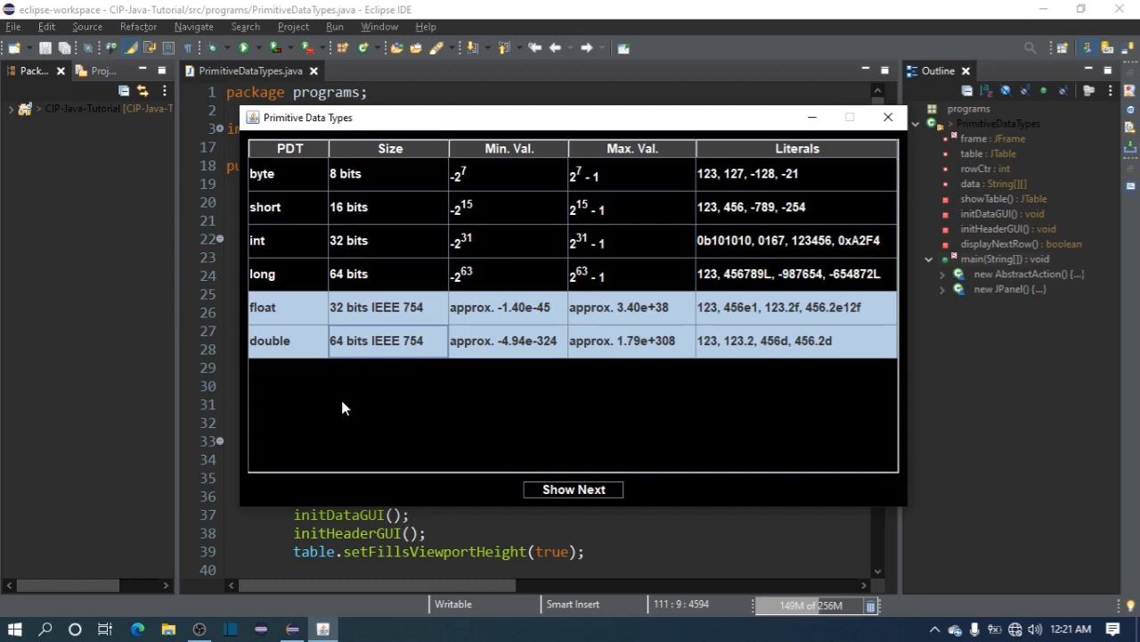
left_click(573, 488)
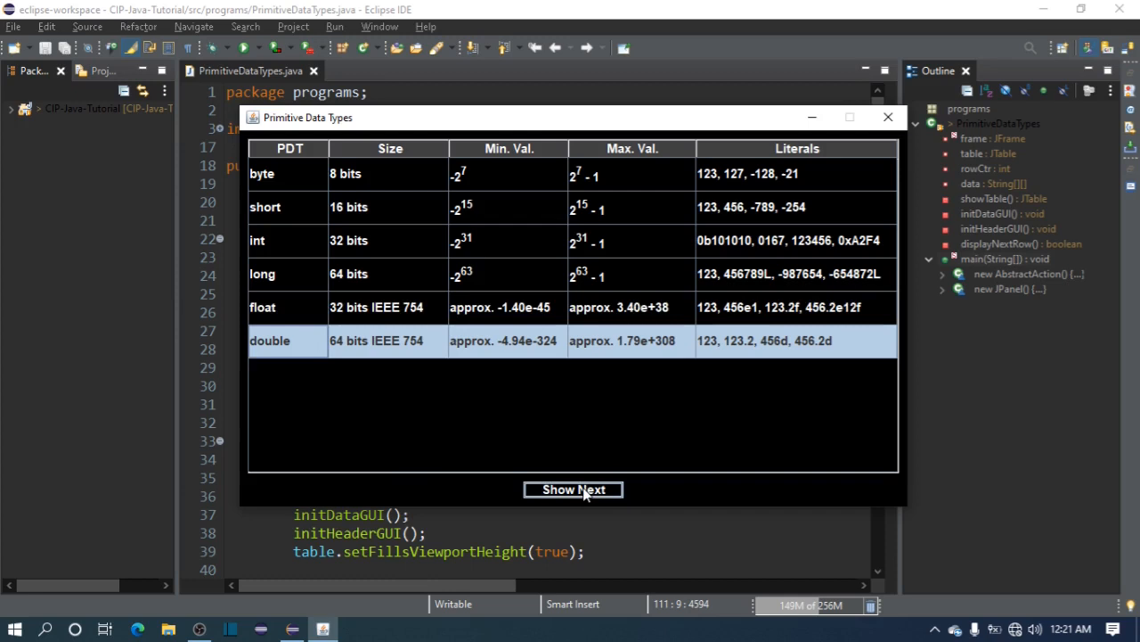
Reveal the boolean row (1 bit(?), true, false) after acknowledging the Boolean message, inspecting its cells.
left_click(574, 488)
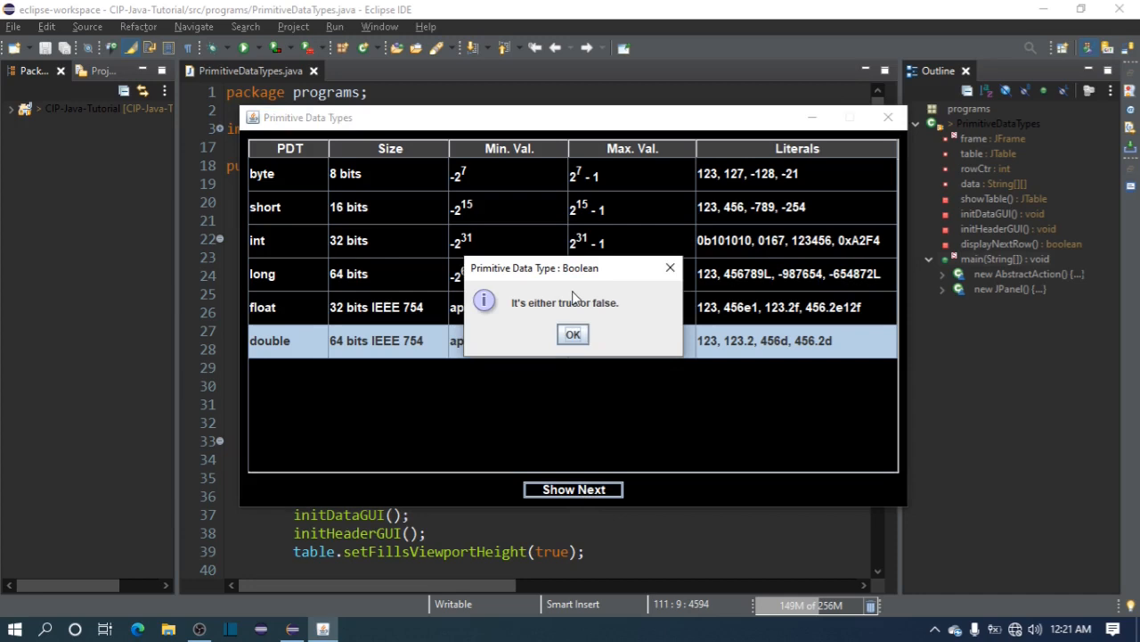
left_click(574, 333)
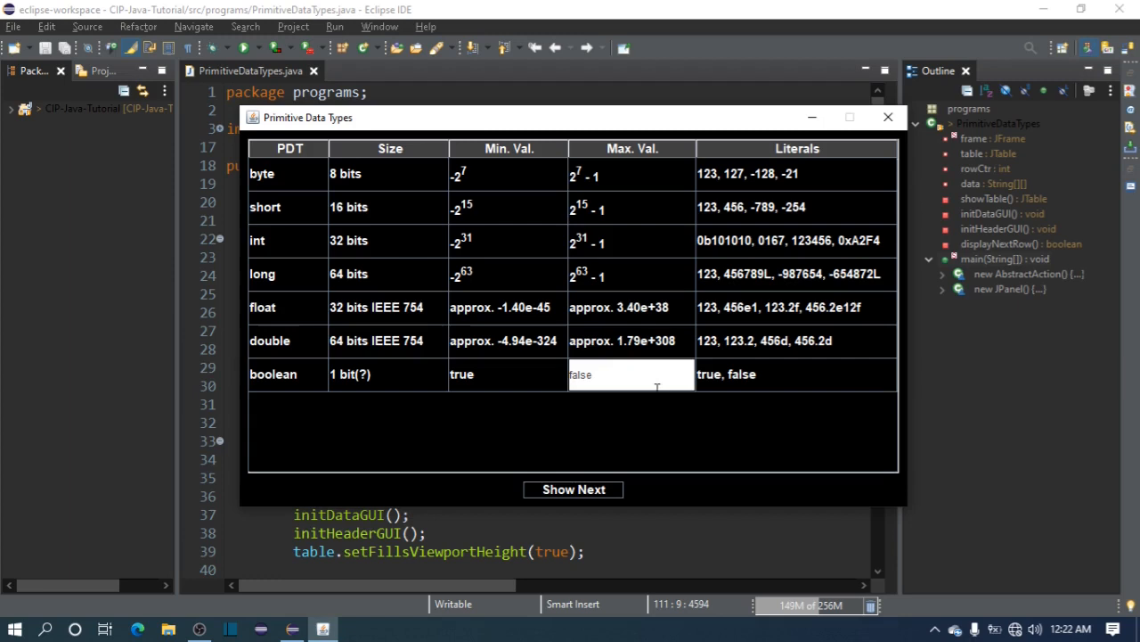
left_click(795, 374)
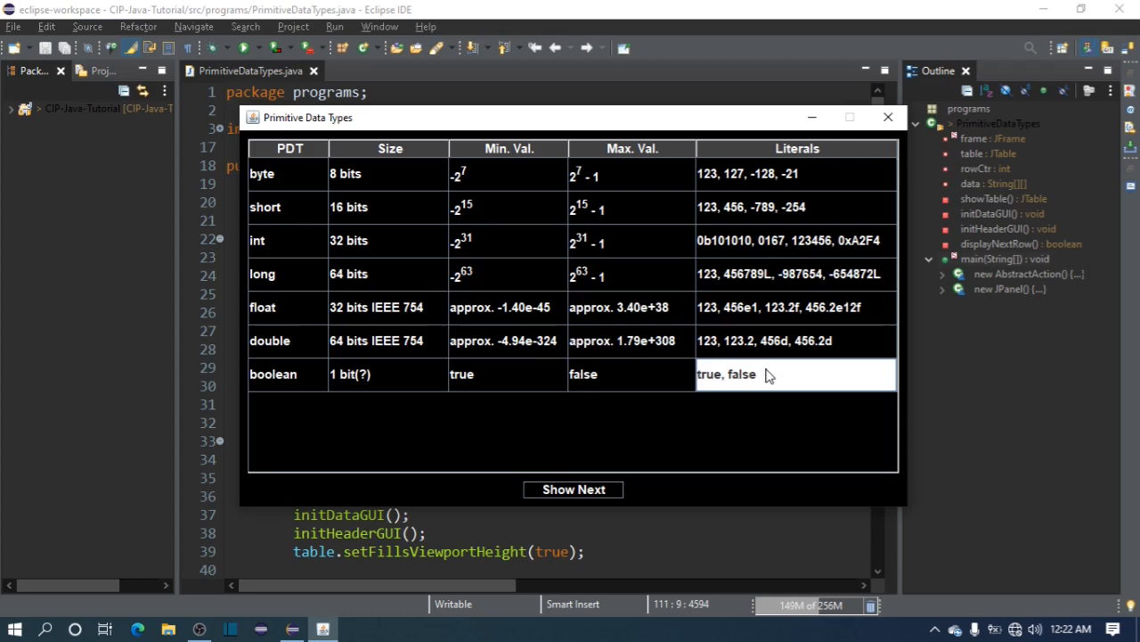
left_click(388, 374)
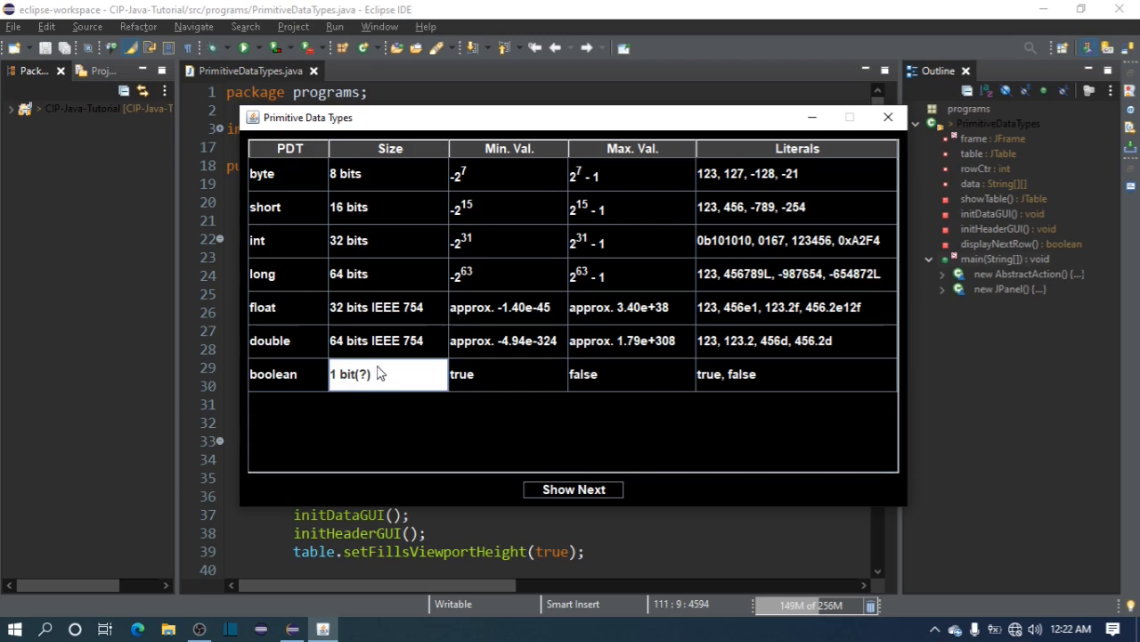
mouse_move(436, 399)
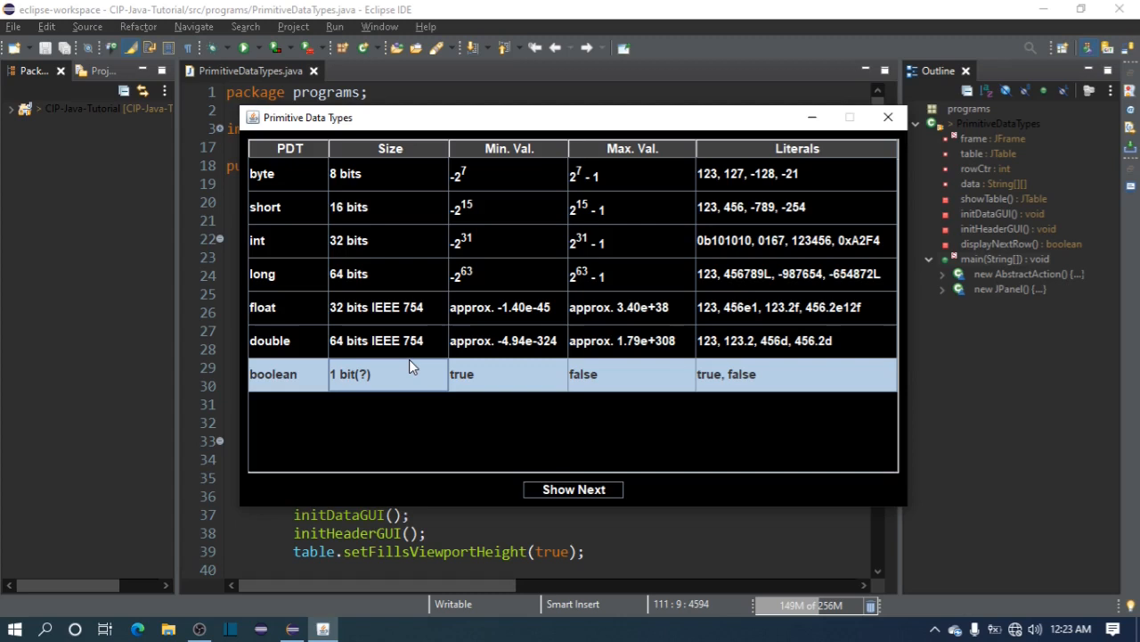
mouse_move(384, 383)
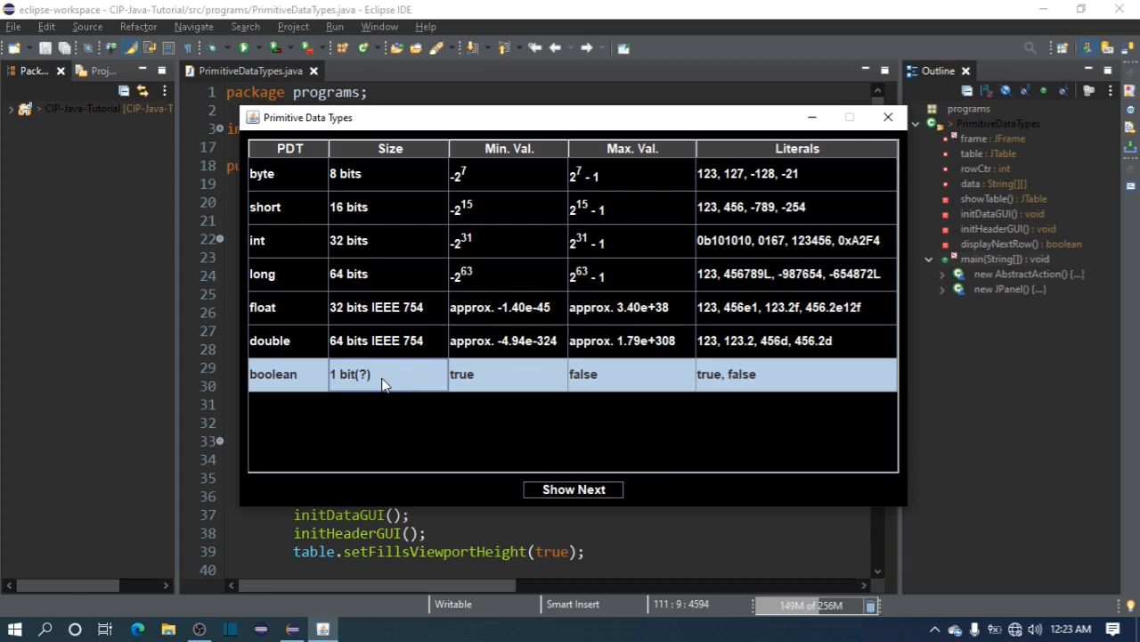
Reveal the char row (16 bits, Unicode 0000 to ffff, literals 'a', '\u1EF2', '\t', 'C') and inspect its cells.
left_click(574, 489)
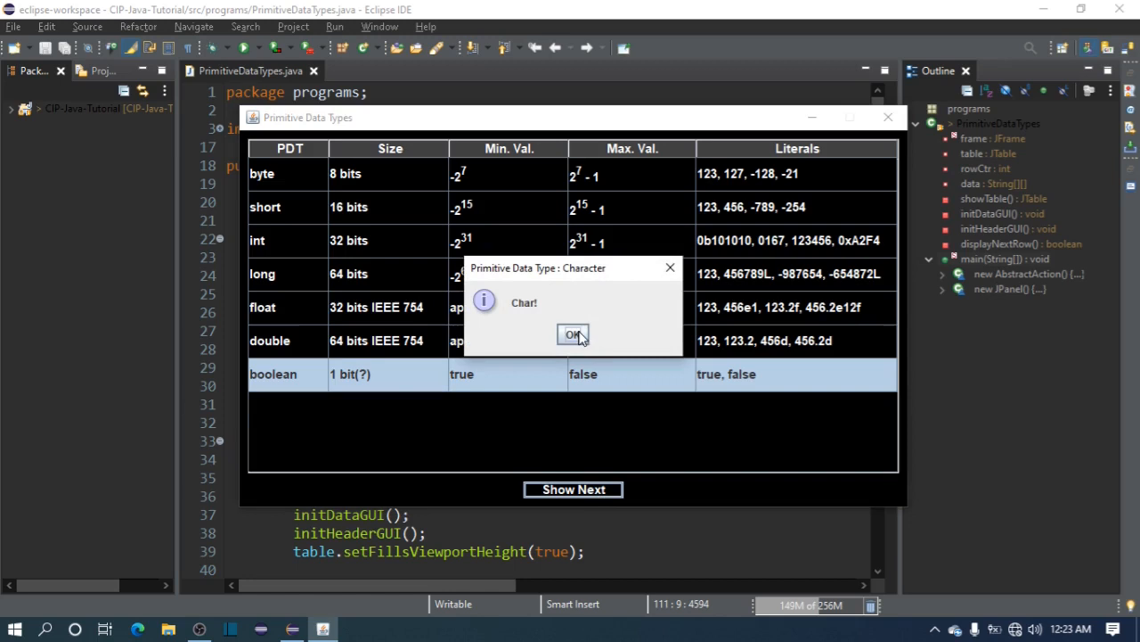
left_click(574, 333)
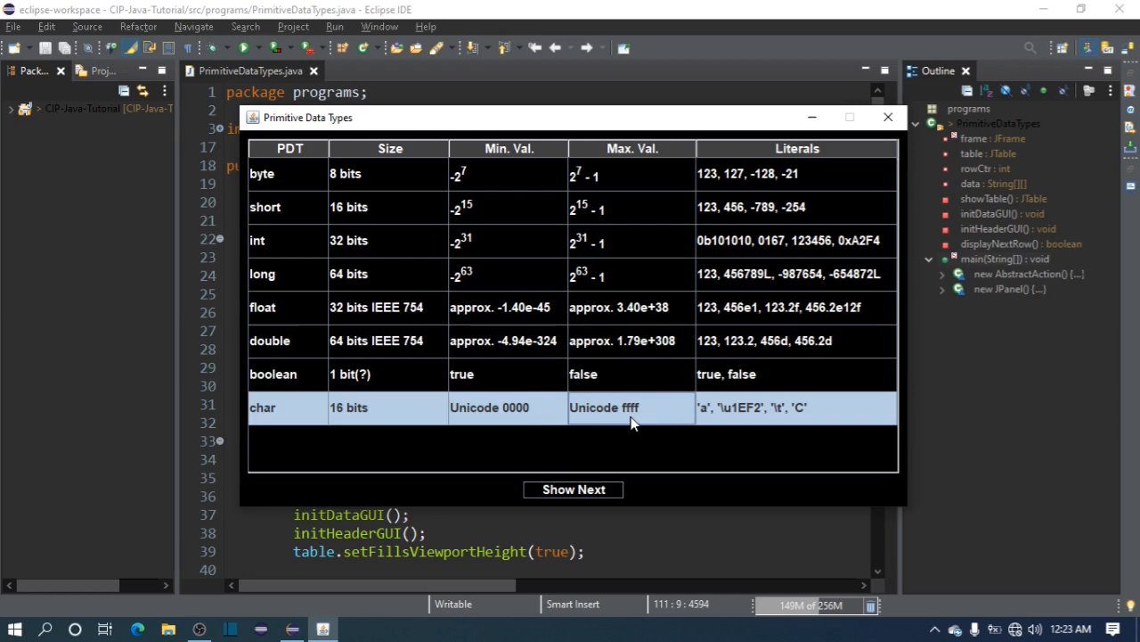
left_click(508, 406)
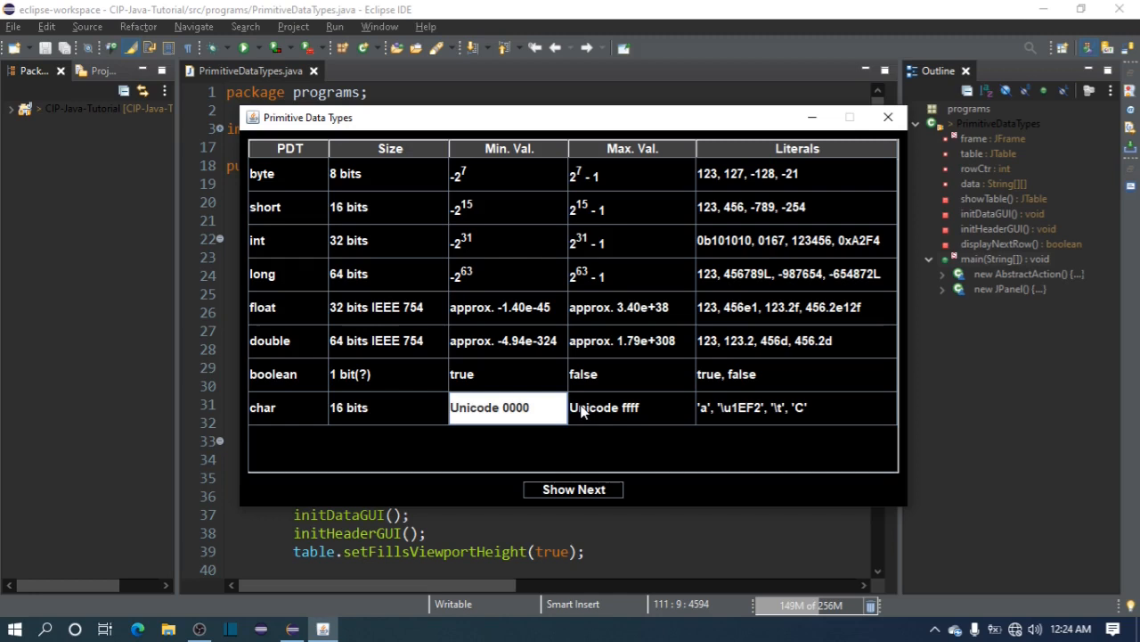
left_click(604, 406)
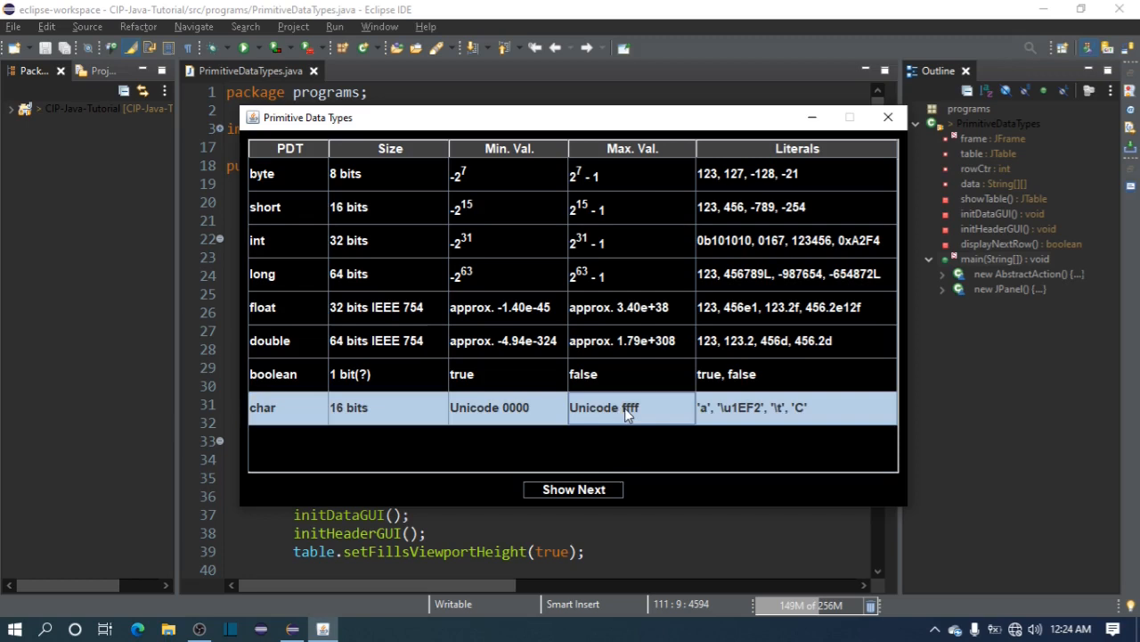
left_click(631, 406)
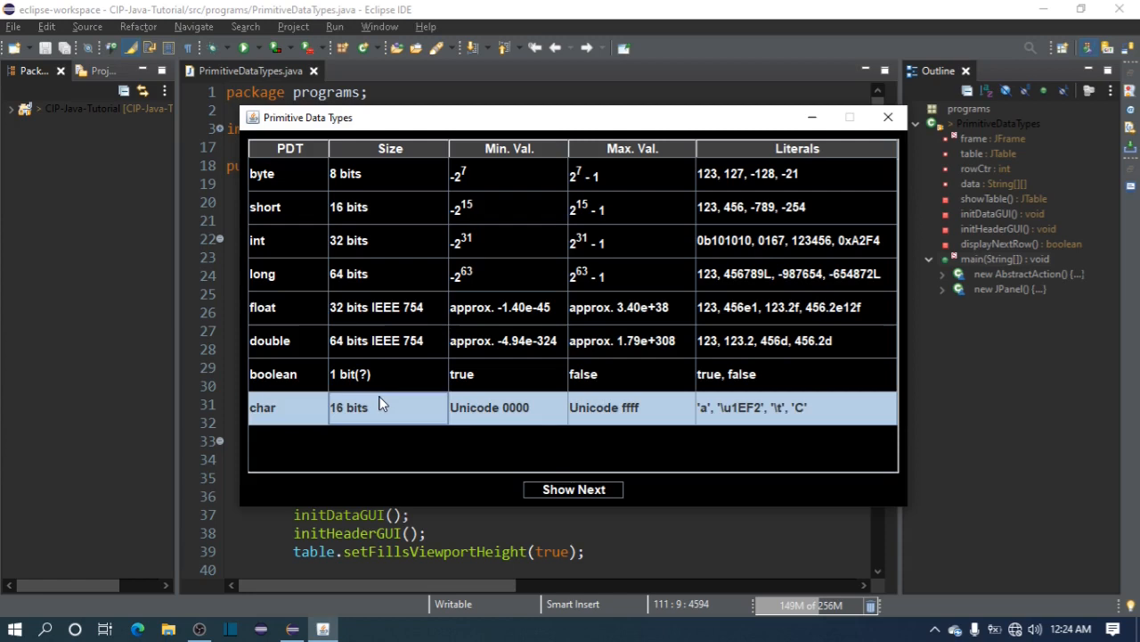
mouse_move(556, 399)
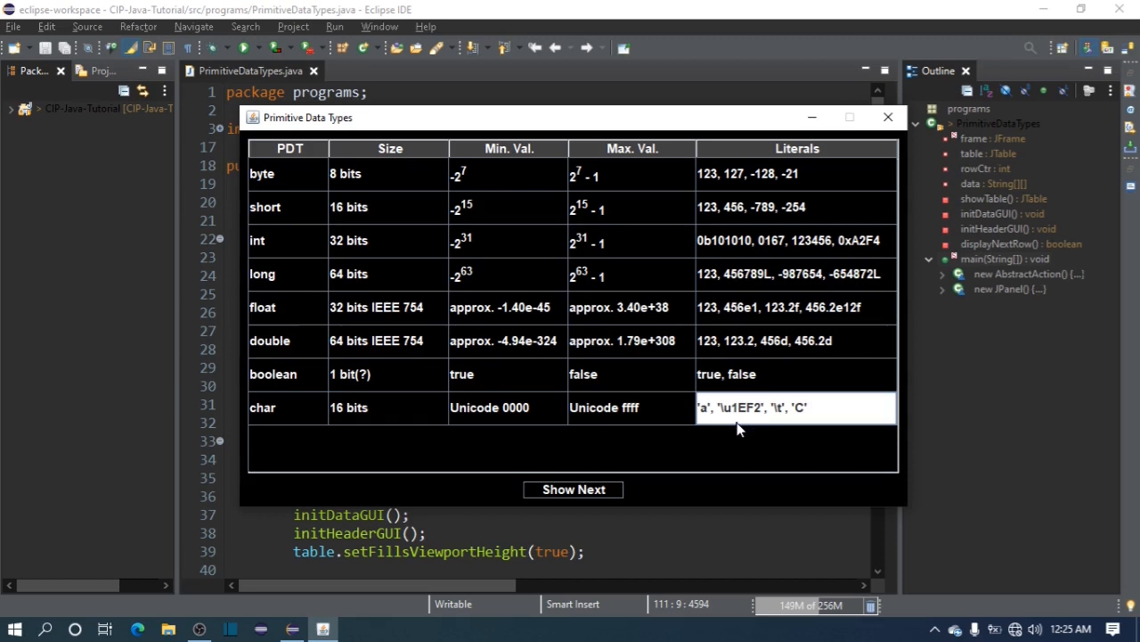
mouse_move(709, 413)
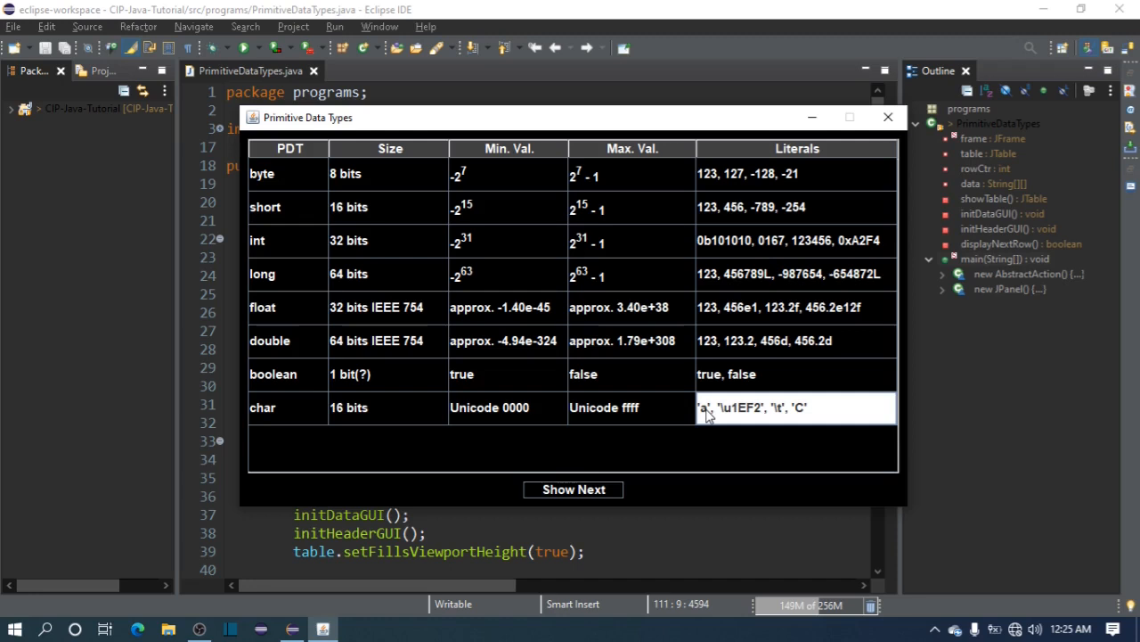
mouse_move(588, 306)
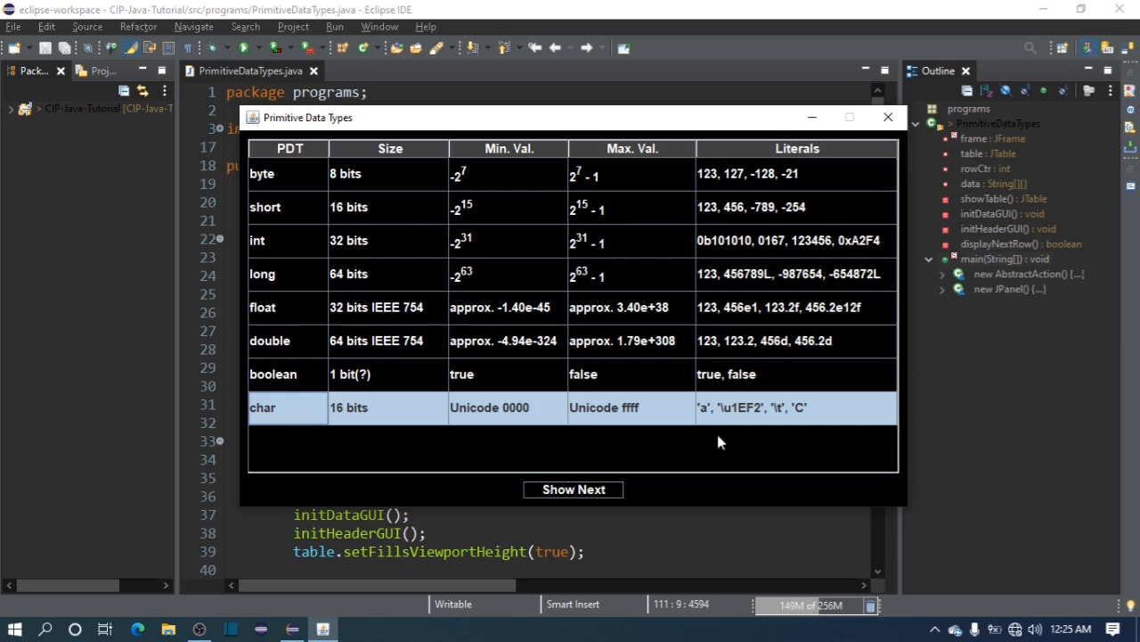
mouse_move(745, 413)
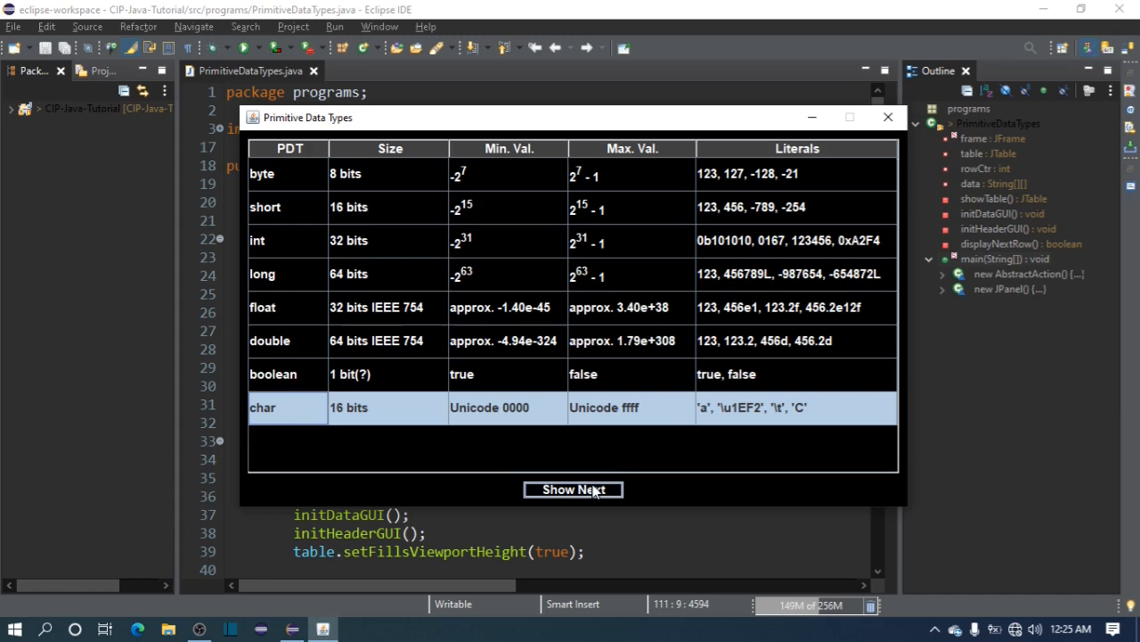
Reveal the bonus String row with dashed size and range and literals "Sample string", "\n it \\".
left_click(574, 488)
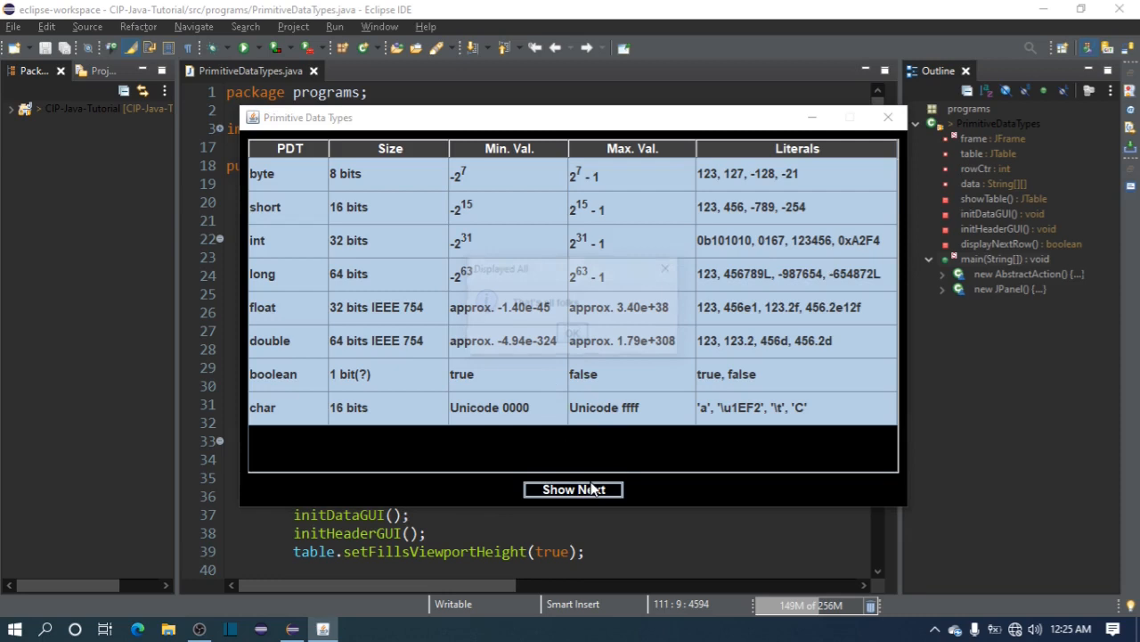
left_click(574, 488)
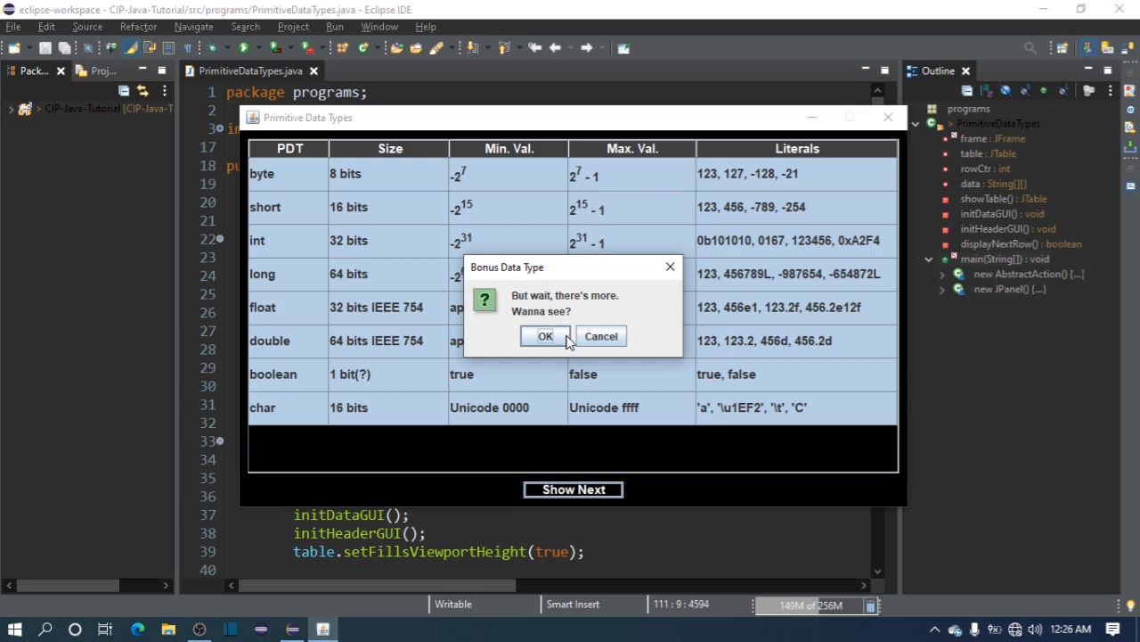
left_click(546, 335)
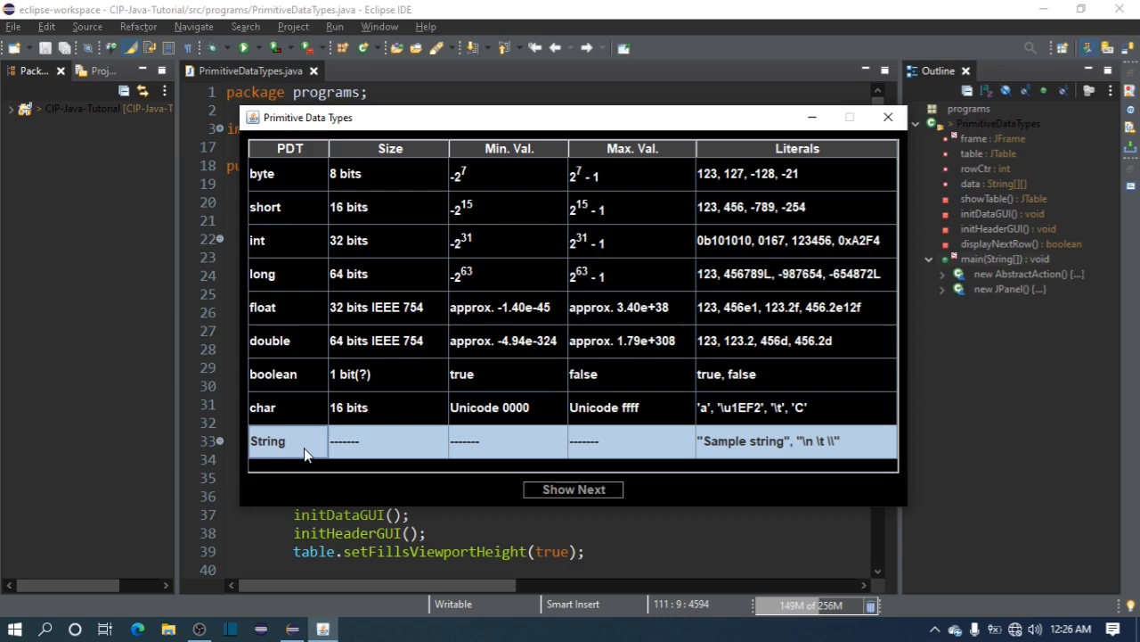
mouse_move(756, 442)
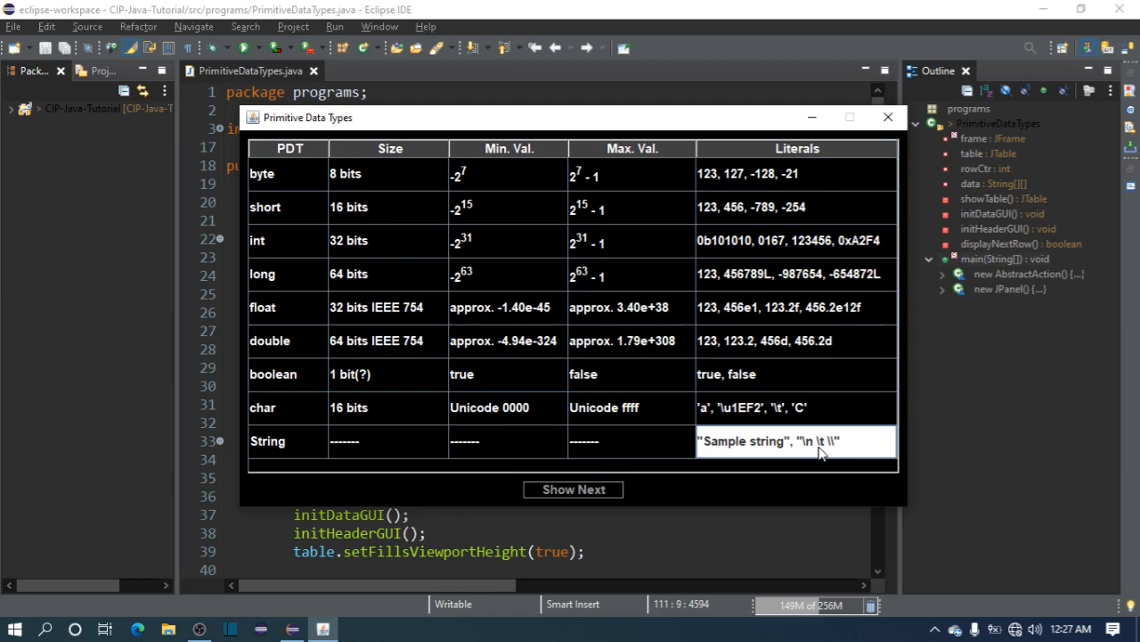
mouse_move(831, 449)
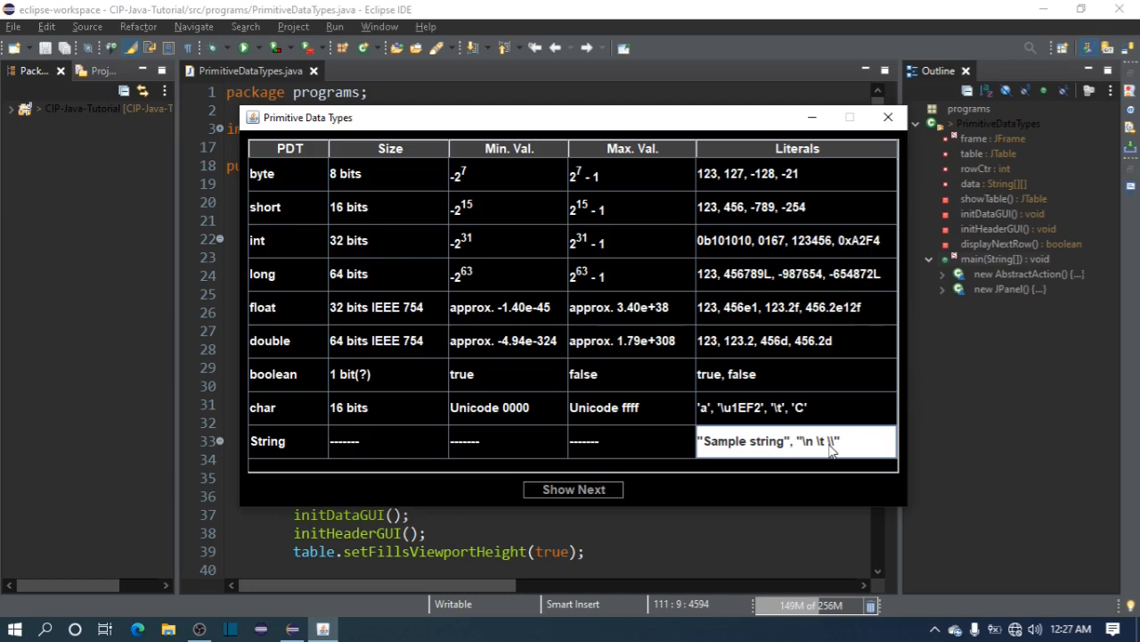